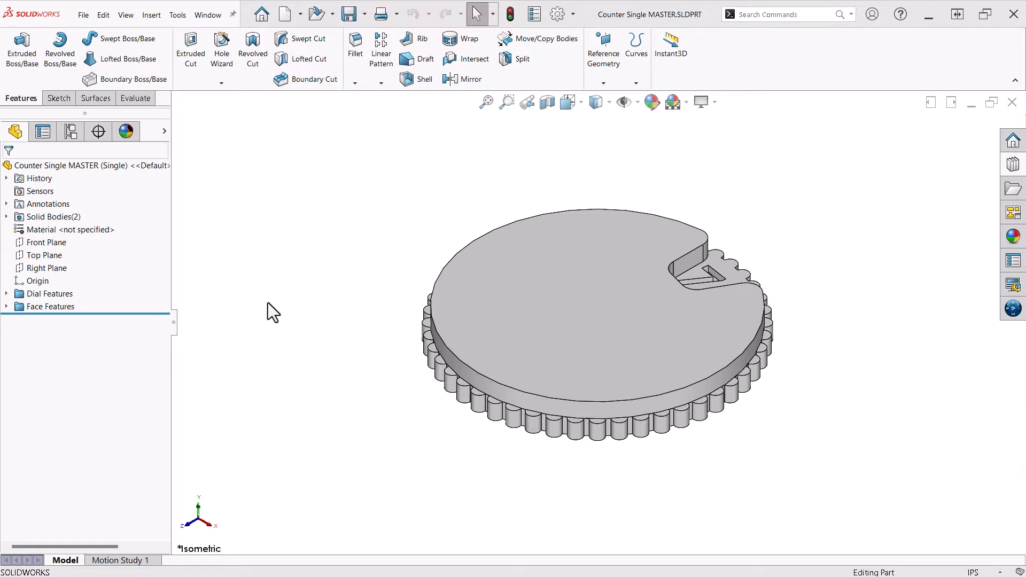
# - Expand Dial Features, Face Features and Solid Bodies, then hide the Face body to expose the dial
pyautogui.click(7, 293)
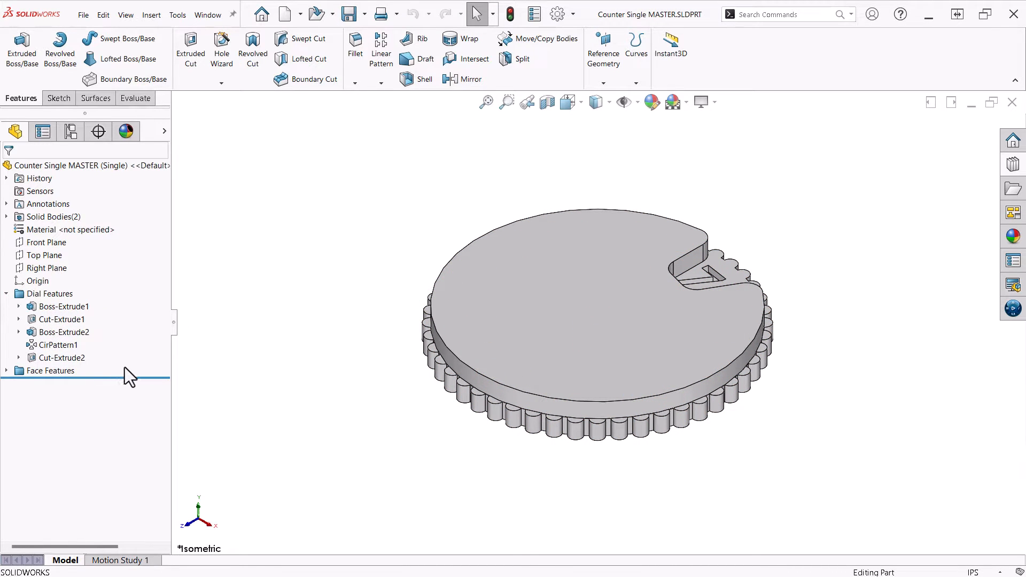
pyautogui.click(6, 371)
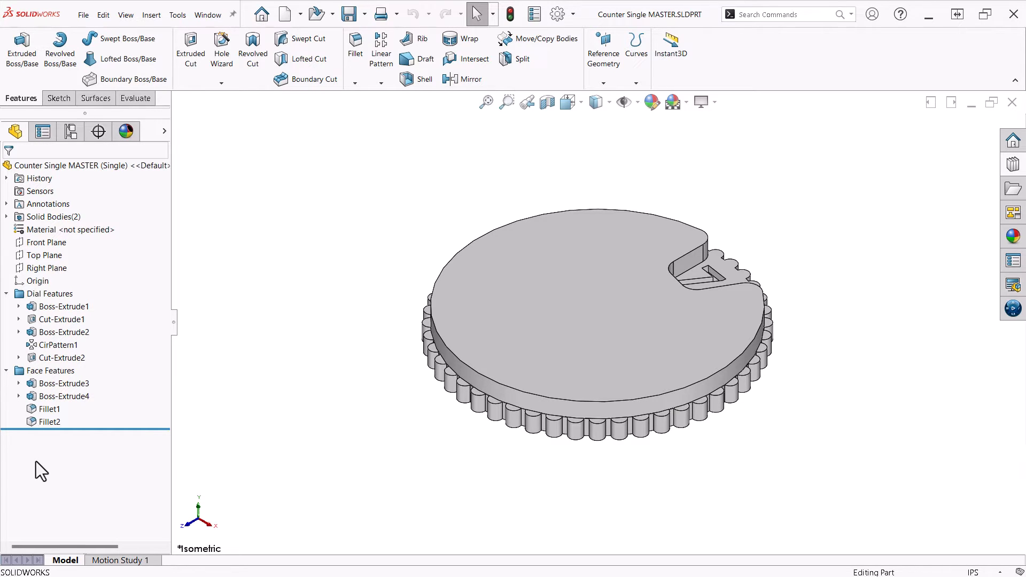
pyautogui.click(6, 217)
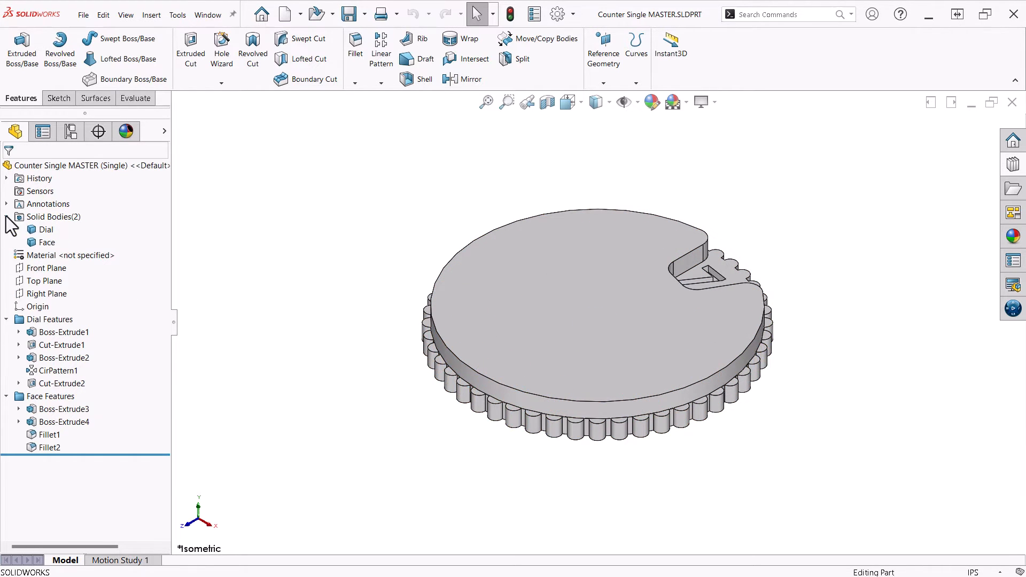
pyautogui.click(46, 229)
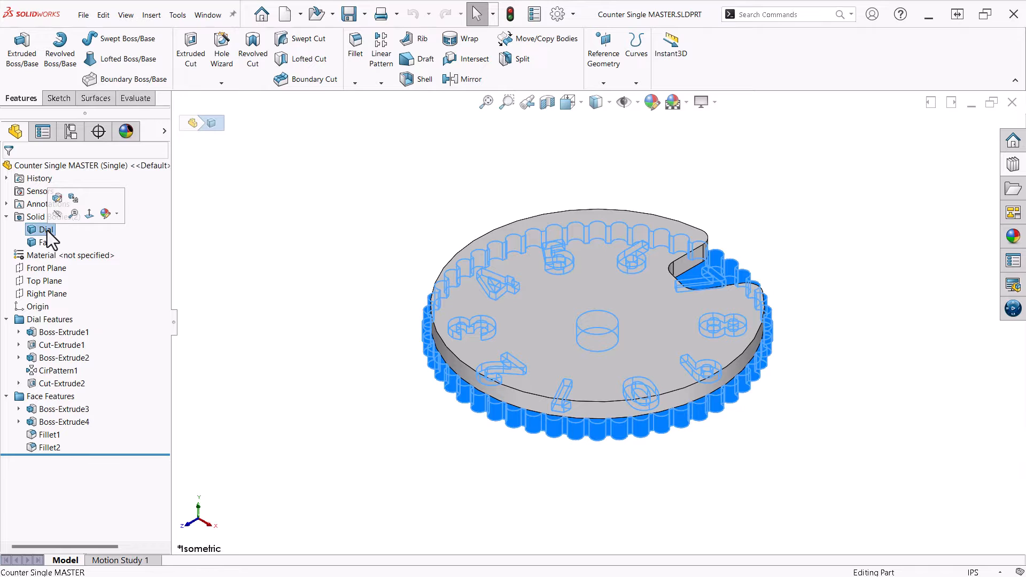
pyautogui.click(46, 243)
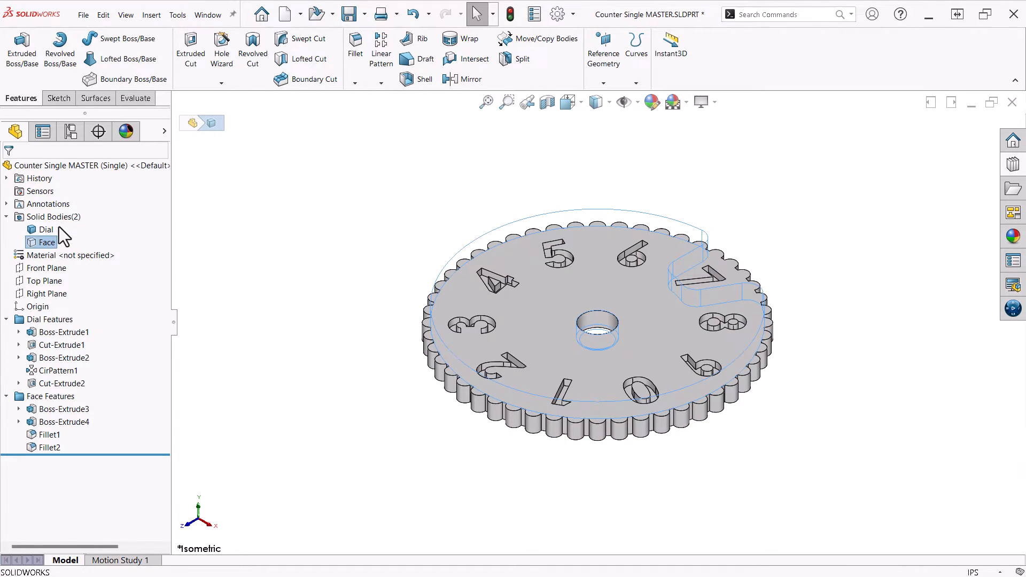
# - Expand Boss-Extrude1 to show its Ø2.000 dimension and Cut-Extrude1 to list Sketch2
pyautogui.click(234, 295)
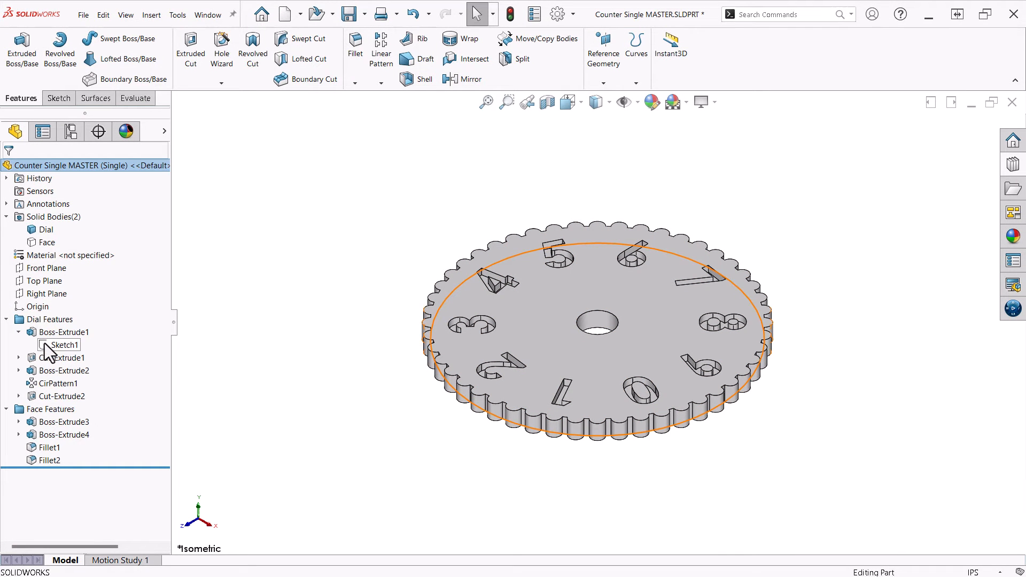
pyautogui.click(60, 345)
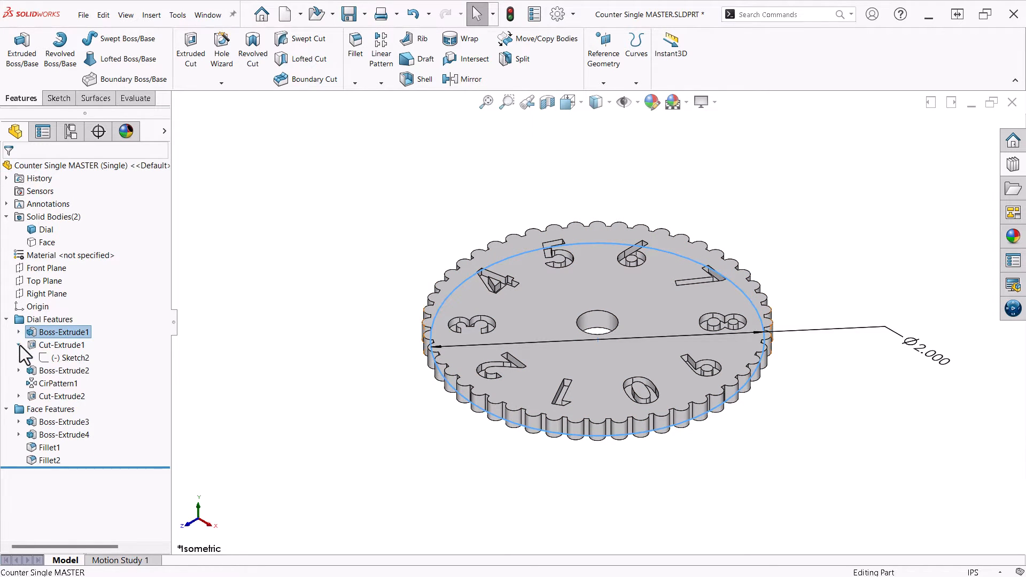
pyautogui.click(77, 358)
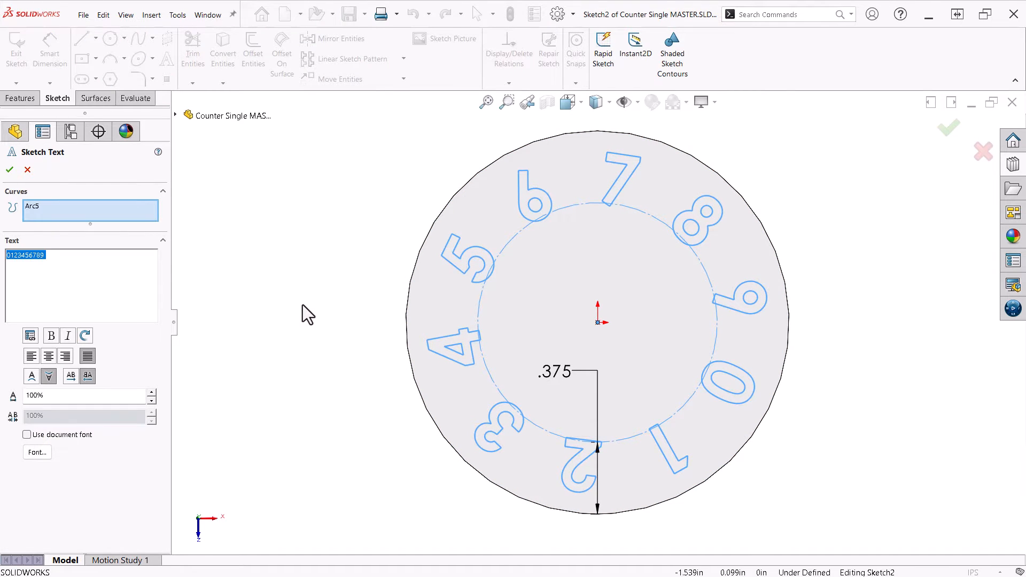
pyautogui.moveTo(301, 313)
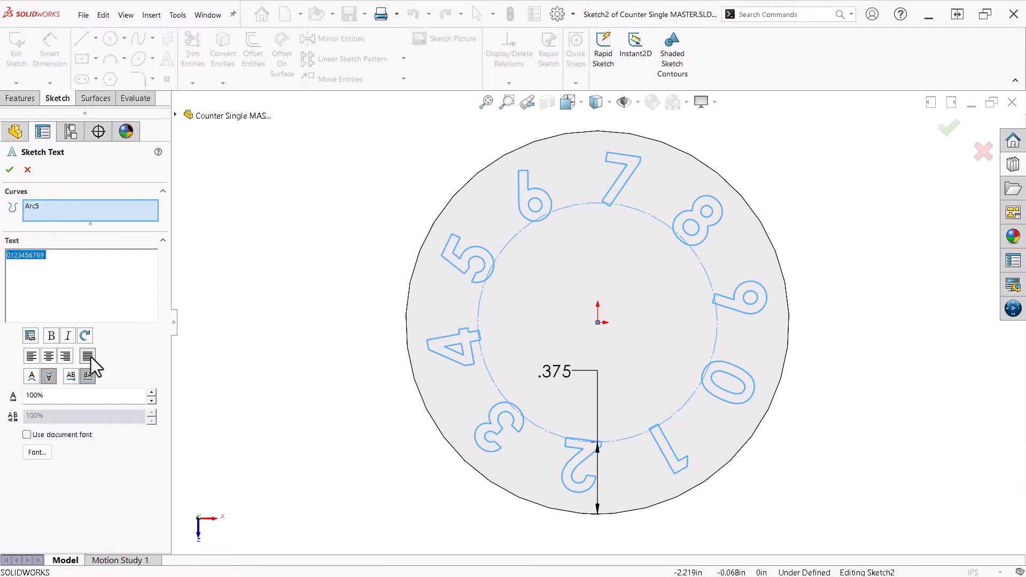
pyautogui.moveTo(86, 355)
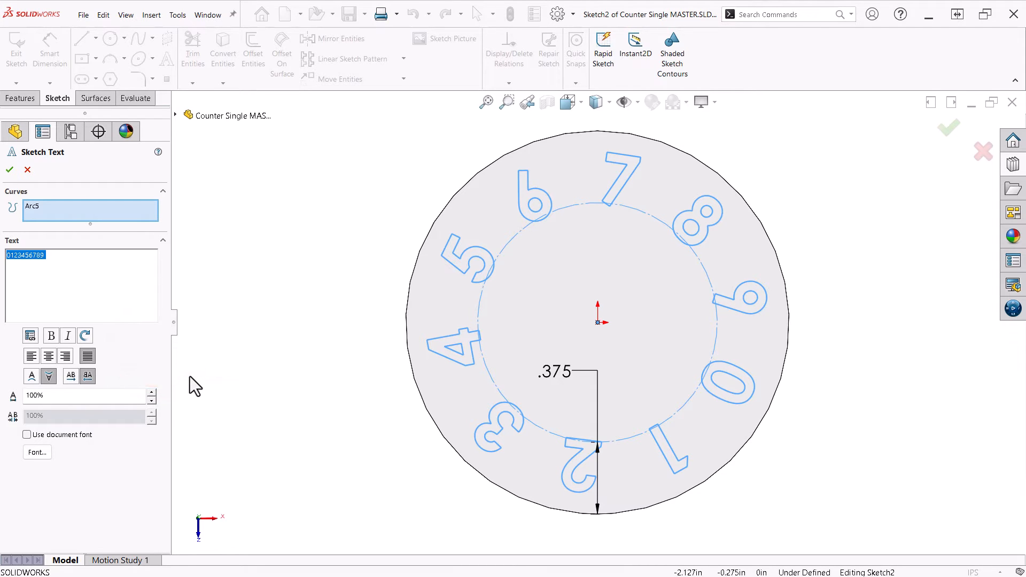
# - Confirm the digit text font as Century Gothic Bold 26 pt and finish editing the sketch text
pyautogui.click(36, 452)
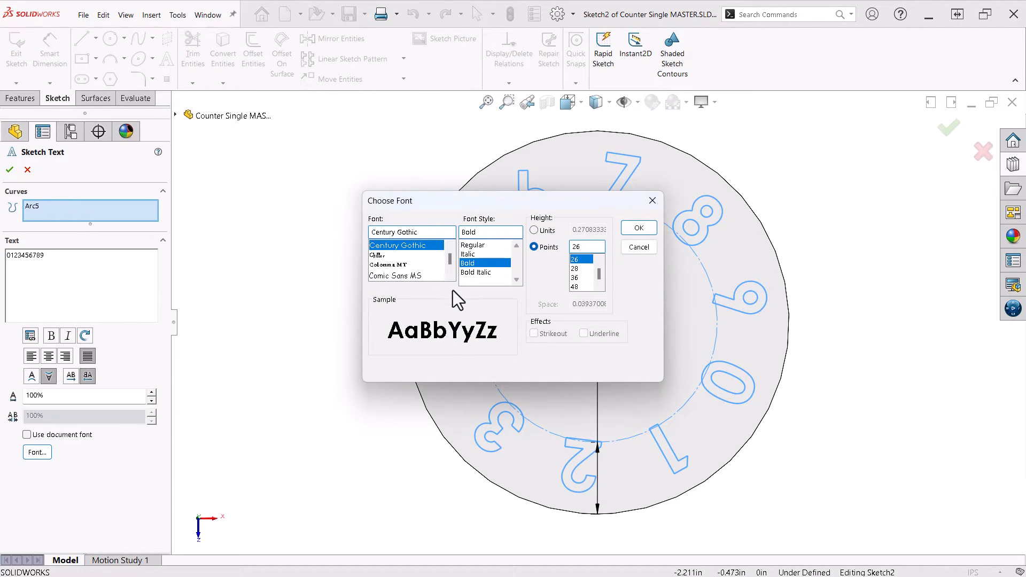
pyautogui.click(637, 226)
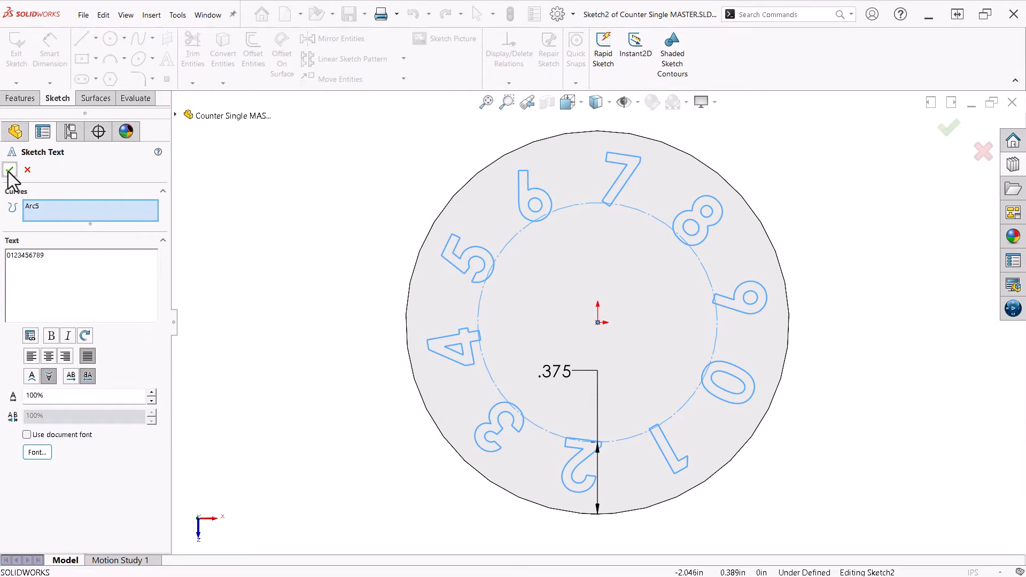
pyautogui.click(9, 170)
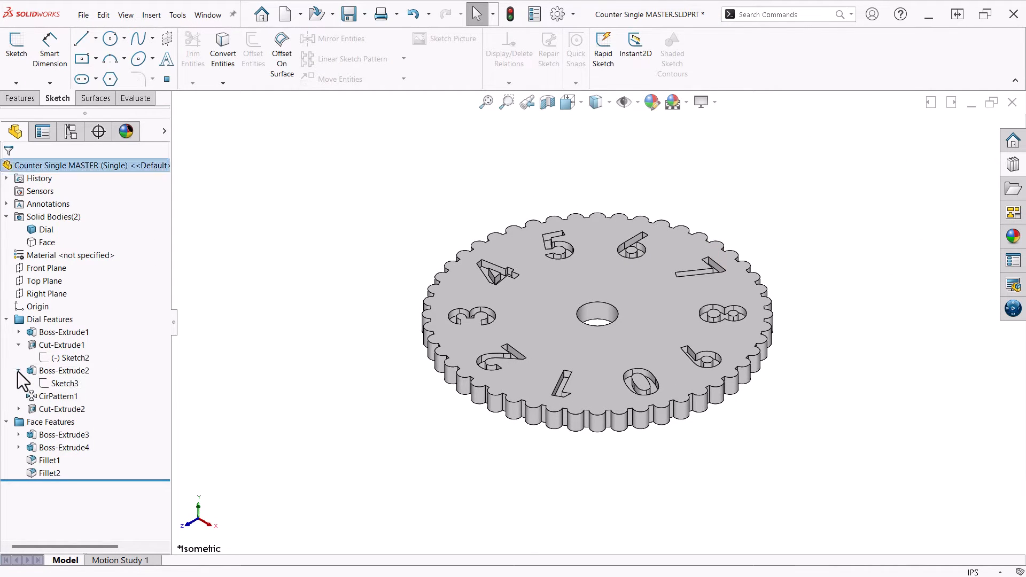
pyautogui.click(63, 382)
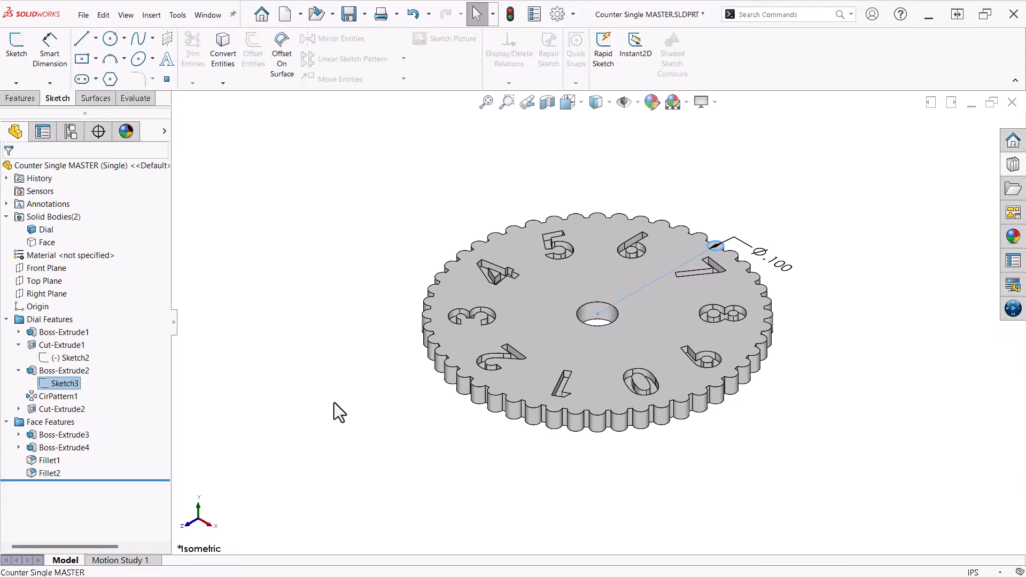
pyautogui.moveTo(59, 398)
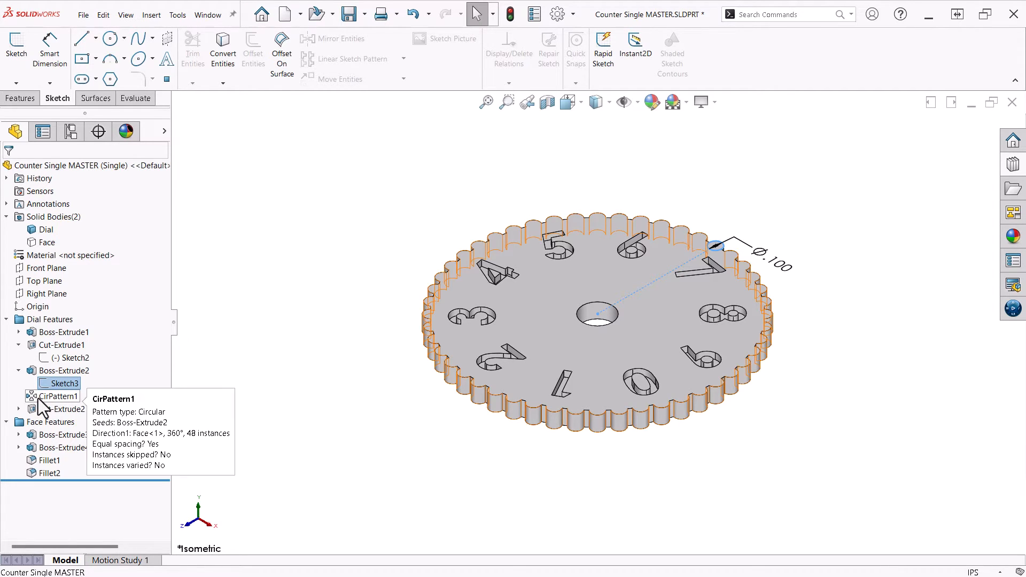
pyautogui.click(59, 396)
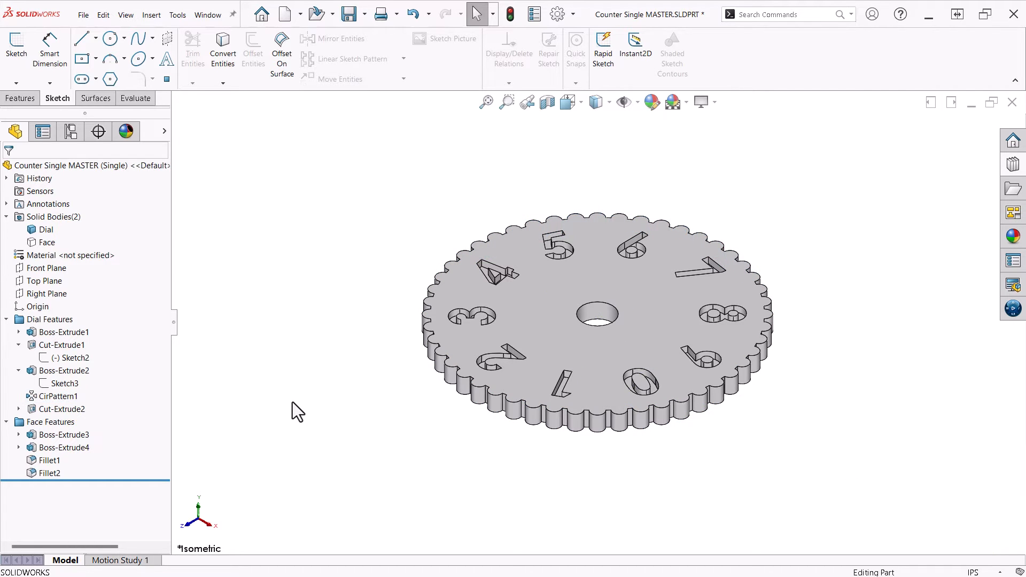
pyautogui.click(60, 410)
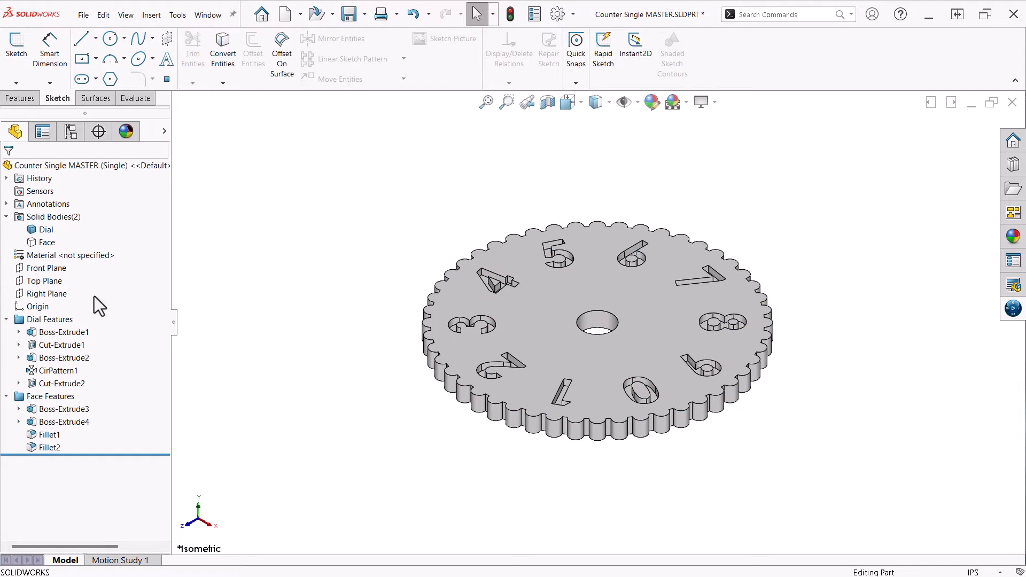
# - Edit Sketch5 of Boss-Extrude3 and show the Dial body beneath the face sketch
pyautogui.click(45, 228)
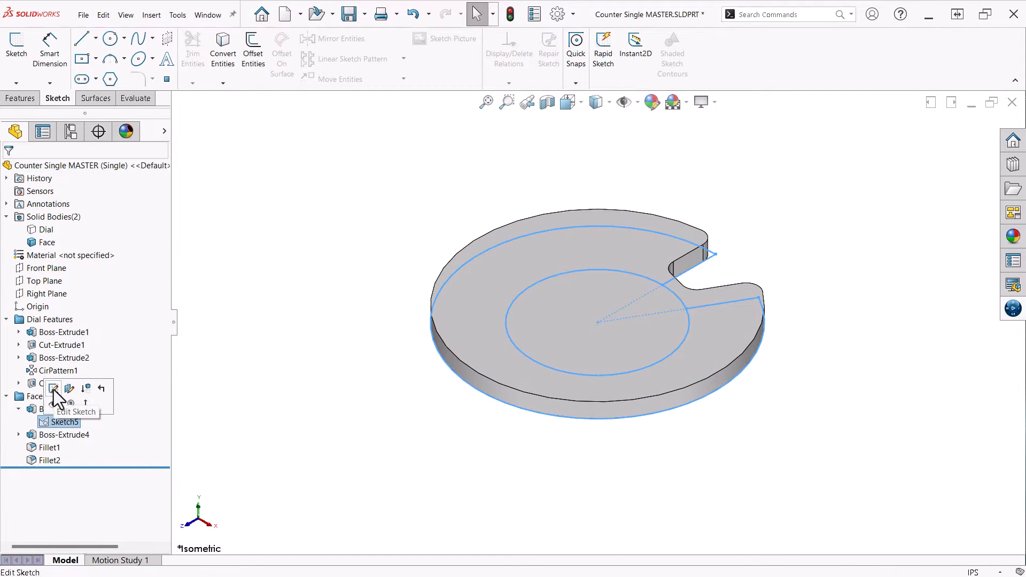
pyautogui.click(53, 388)
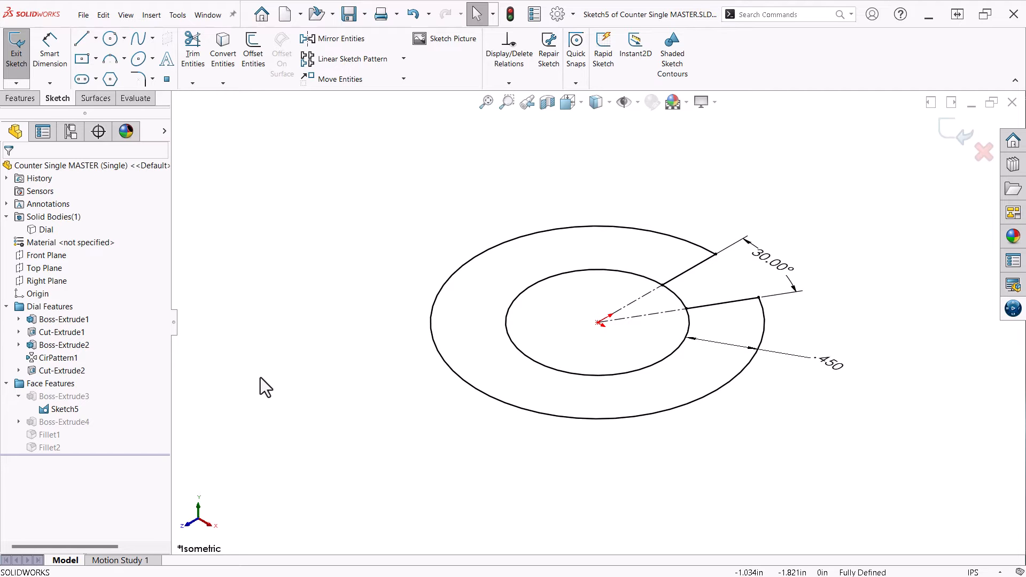
pyautogui.click(46, 229)
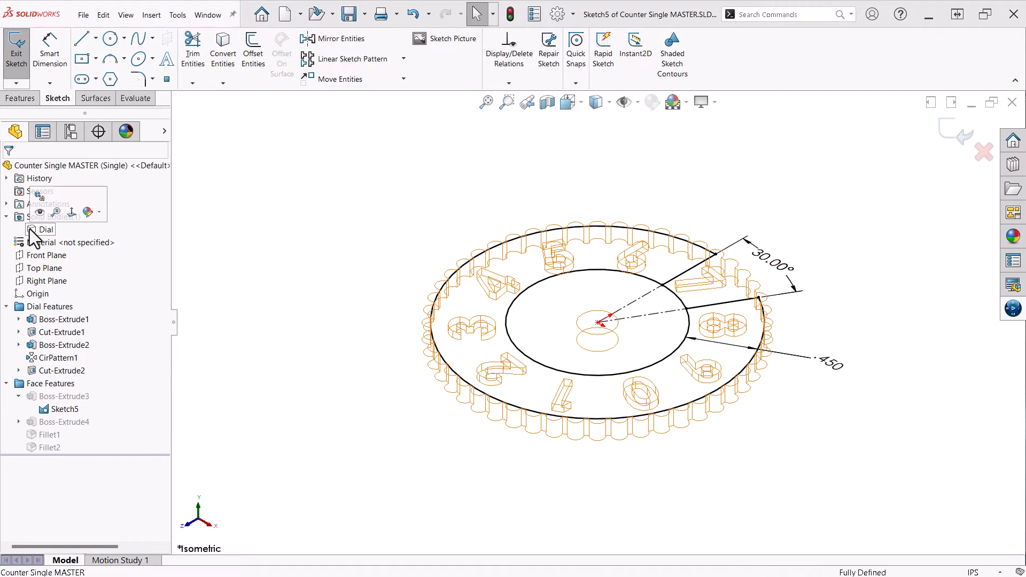
pyautogui.click(46, 229)
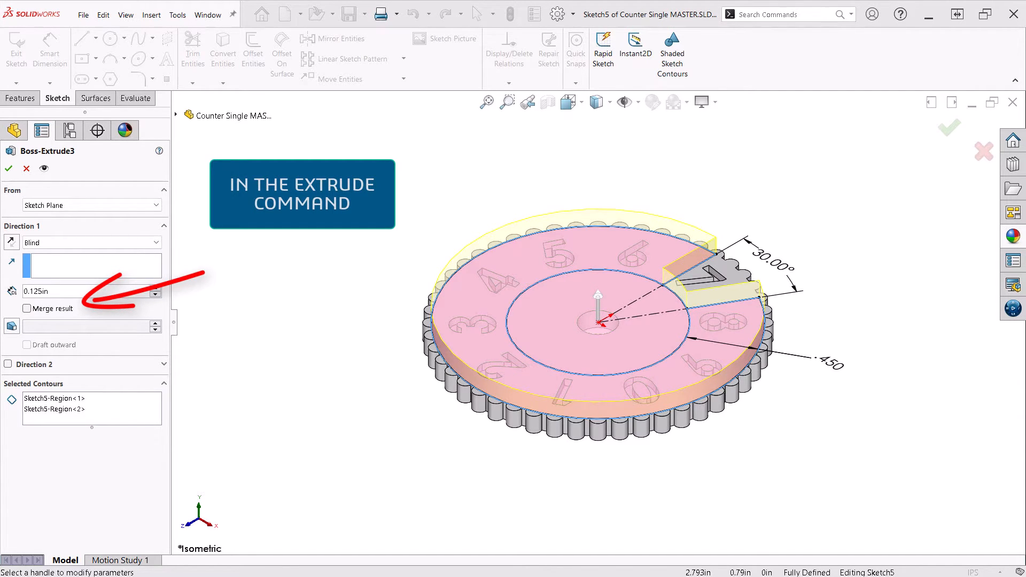
# - Accept Boss-Extrude3 as a 0.125in blind extrusion with Merge result unchecked
pyautogui.click(9, 168)
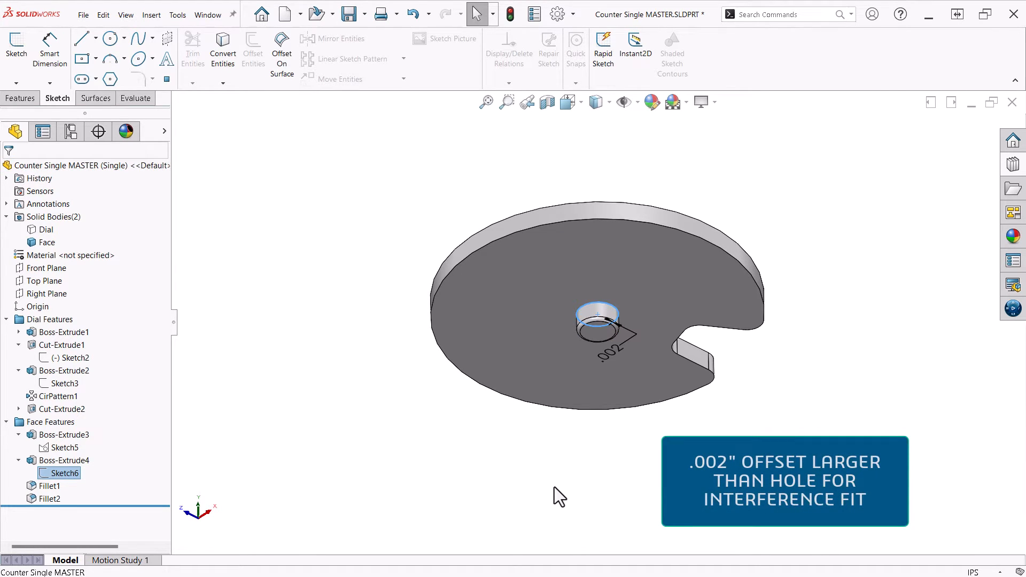
pyautogui.moveTo(564, 493)
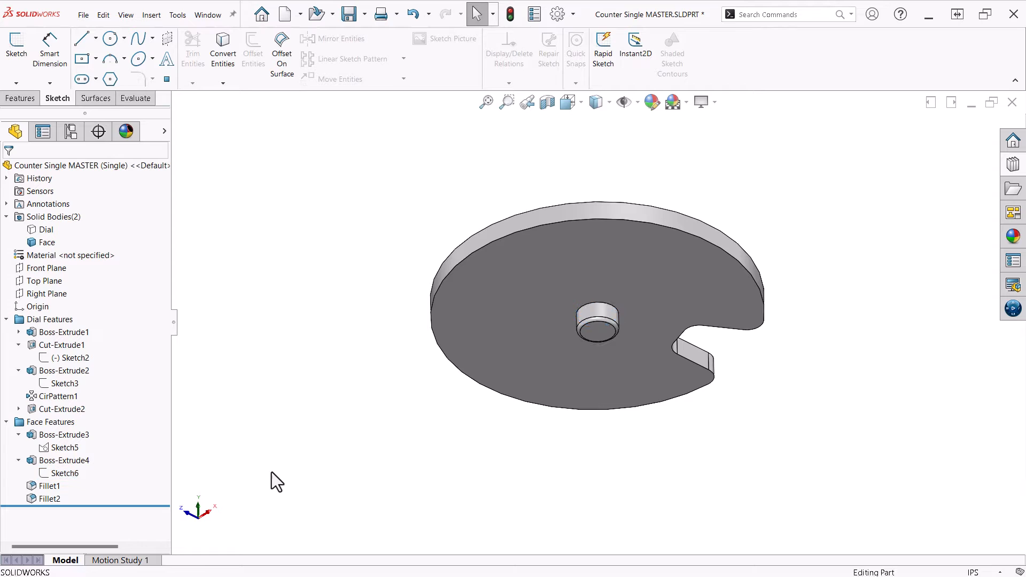
pyautogui.click(50, 485)
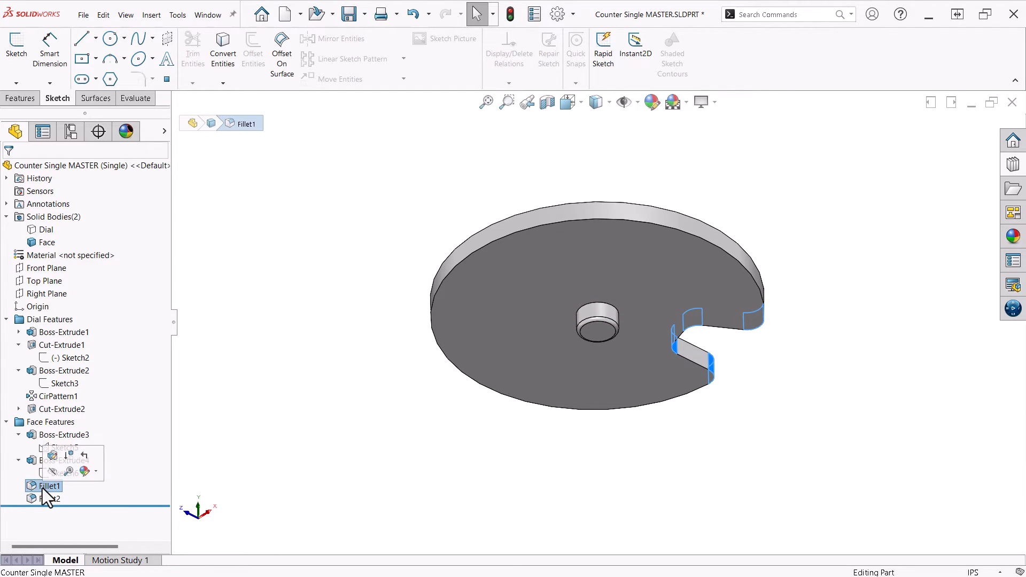
pyautogui.click(49, 499)
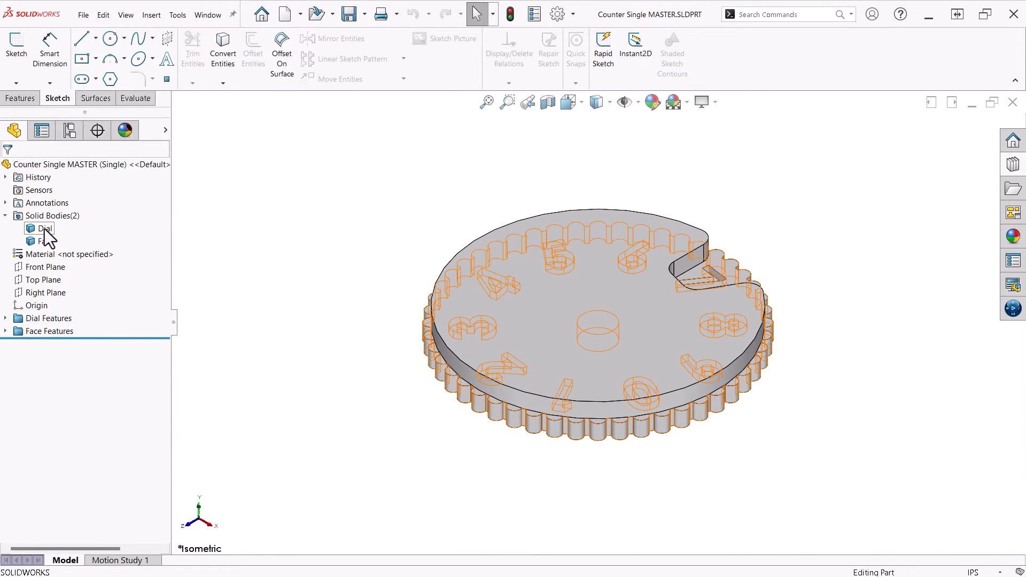
# - Insert the Dial body into a new part titled Counter Dial in the Game Counters folder
pyautogui.rightClick(45, 227)
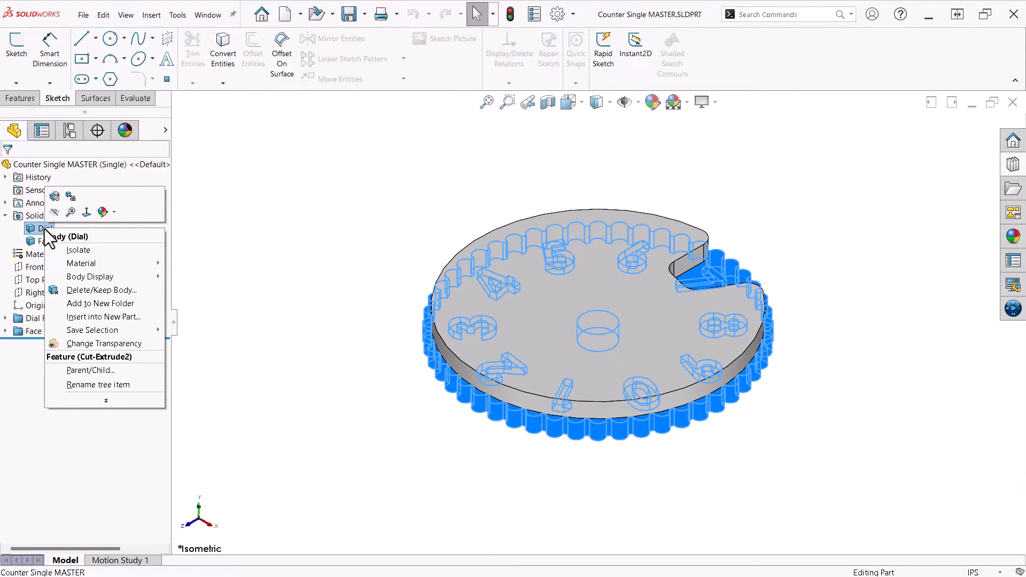
pyautogui.click(103, 316)
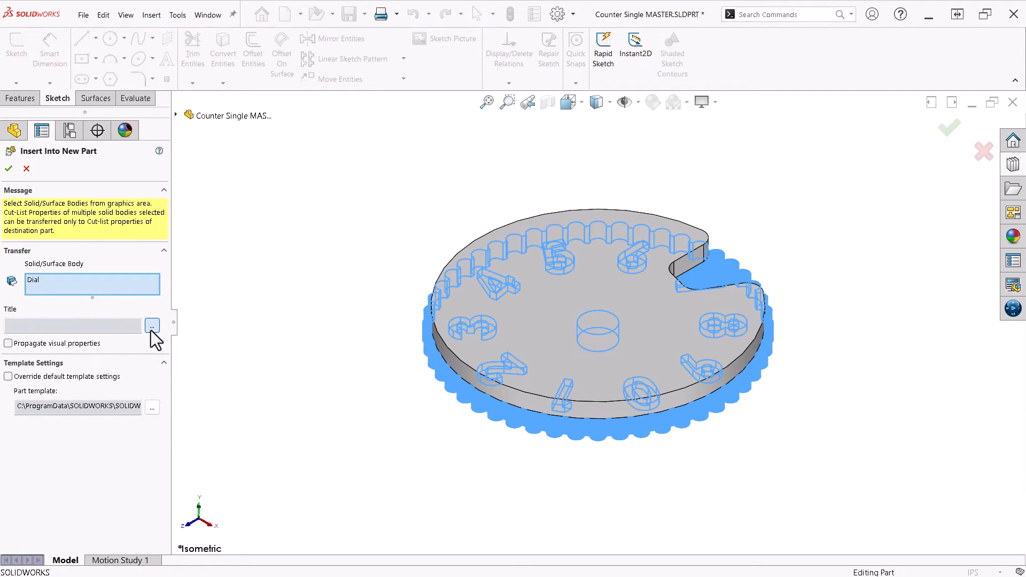
pyautogui.click(152, 324)
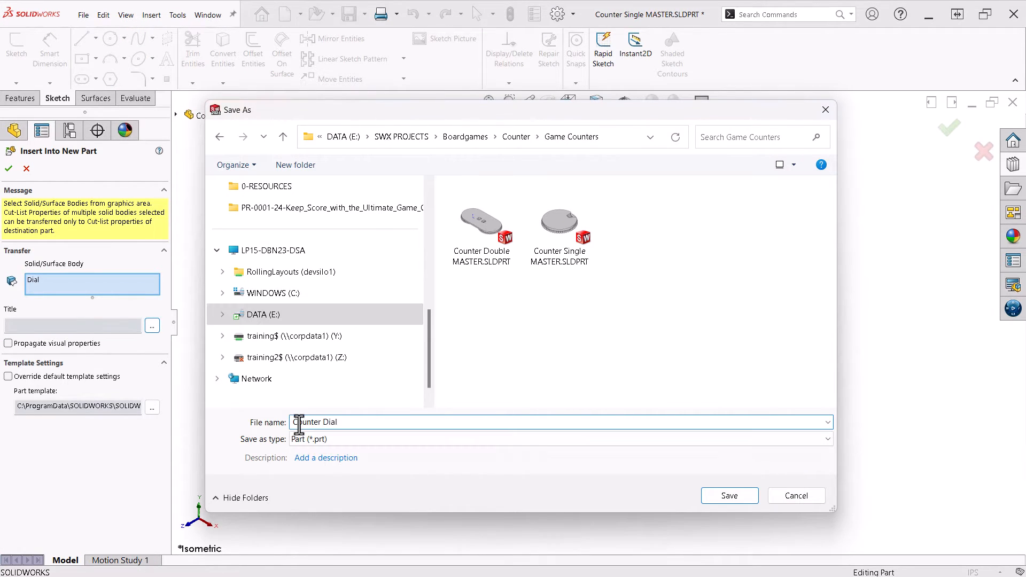
pyautogui.click(729, 495)
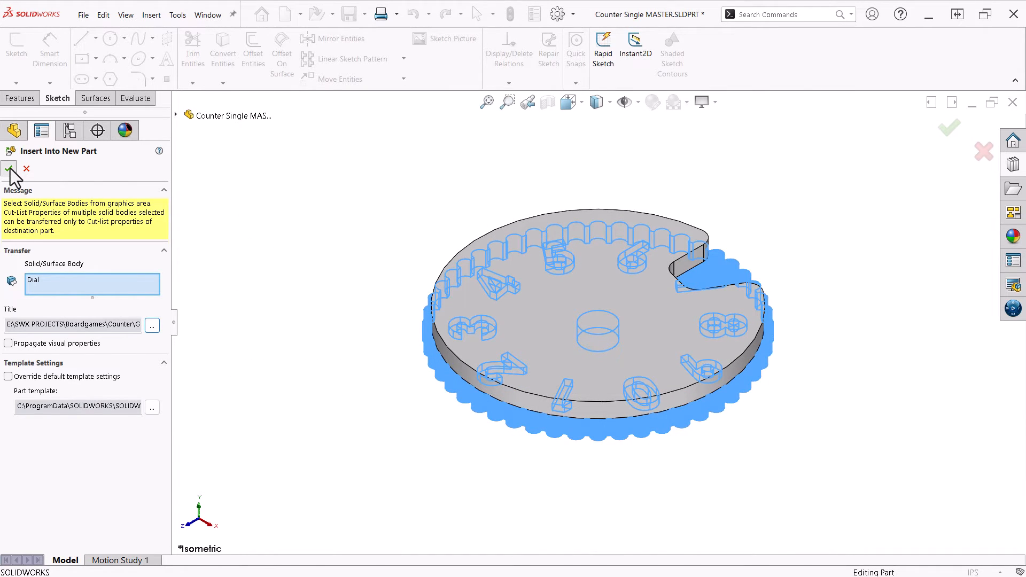
# - Create and open the new Counter Dial.SLDPRT containing the dial body
pyautogui.click(9, 169)
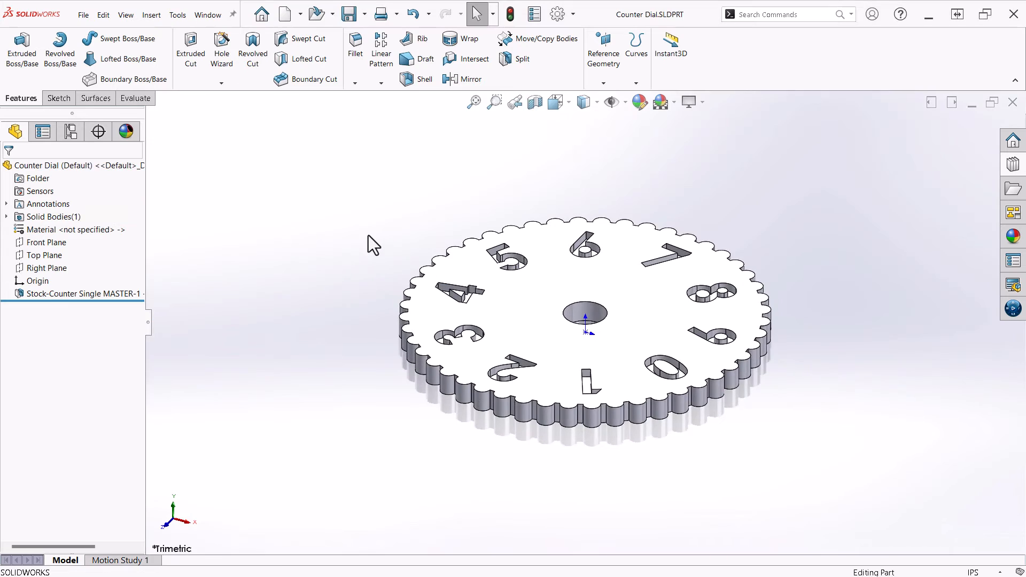
pyautogui.moveTo(372, 243)
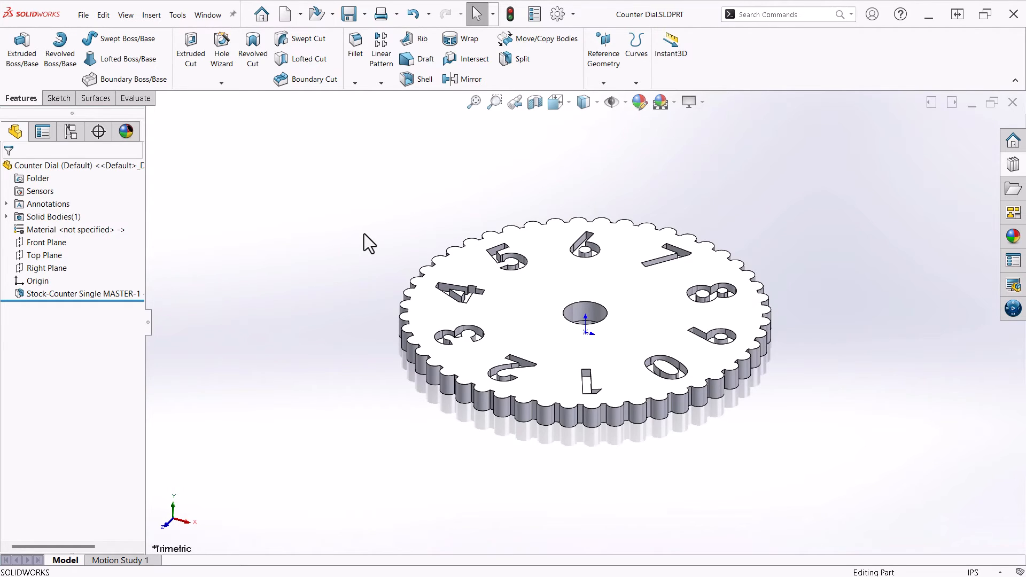
# - Save the part as a binary STL file, Counter Dial.STL, in the Game Counters folder
pyautogui.click(366, 14)
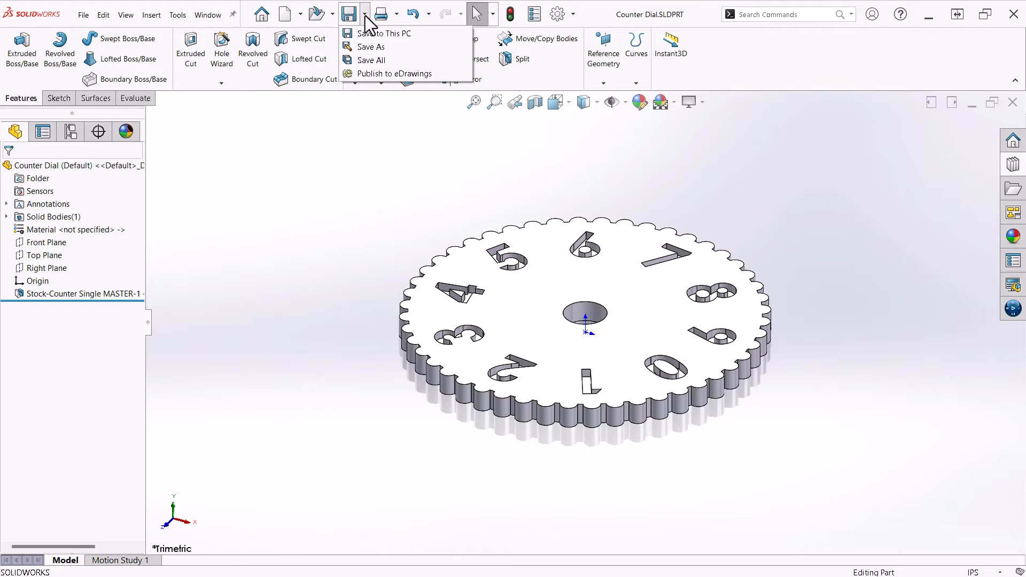
pyautogui.click(370, 46)
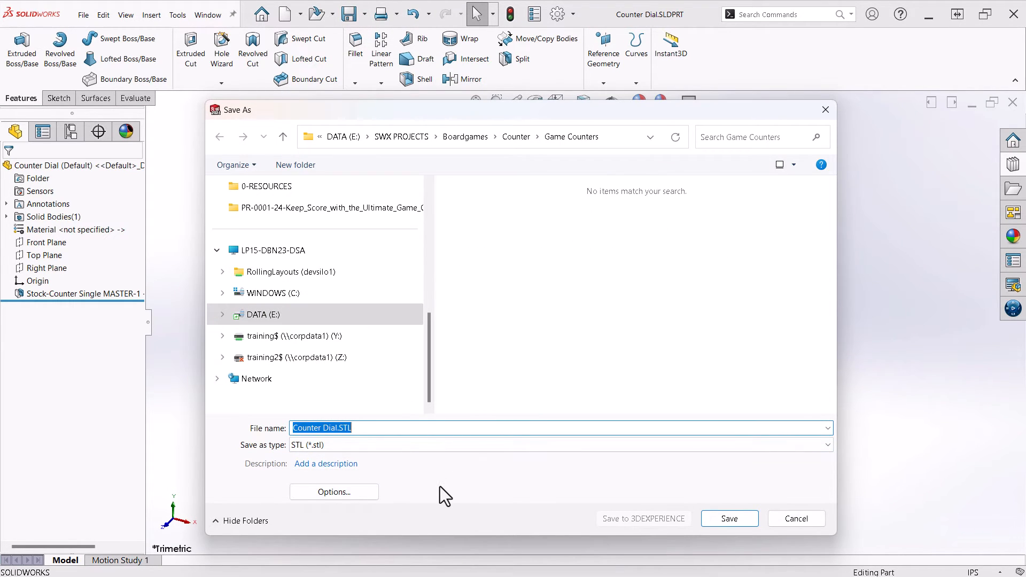
pyautogui.click(333, 492)
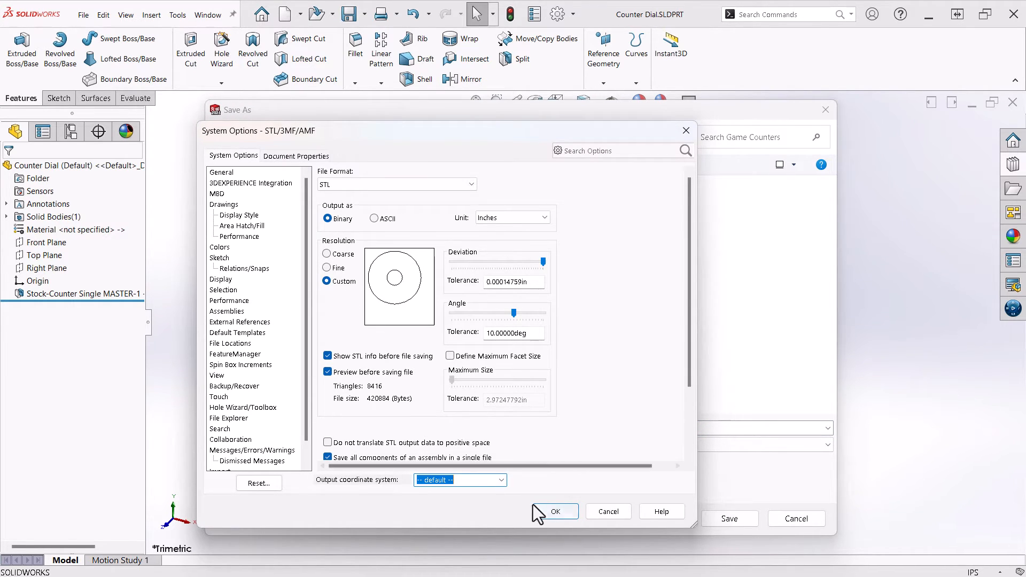
pyautogui.click(554, 510)
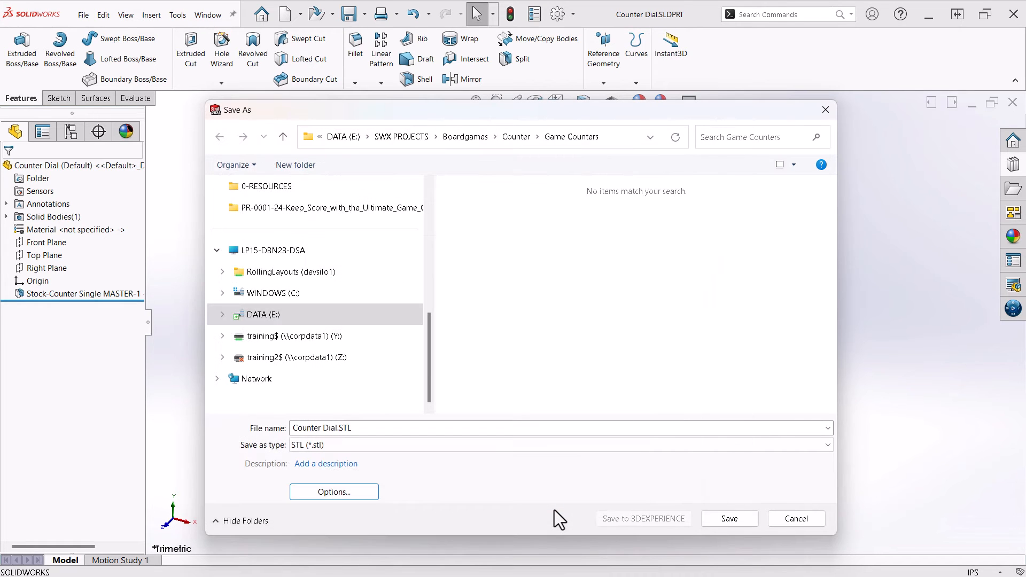
pyautogui.click(729, 518)
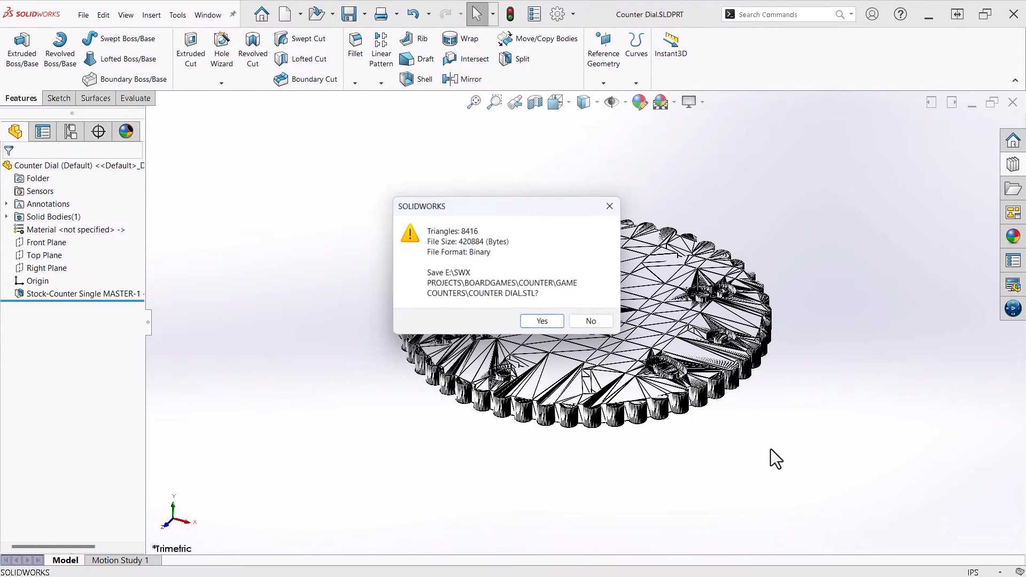
pyautogui.click(541, 321)
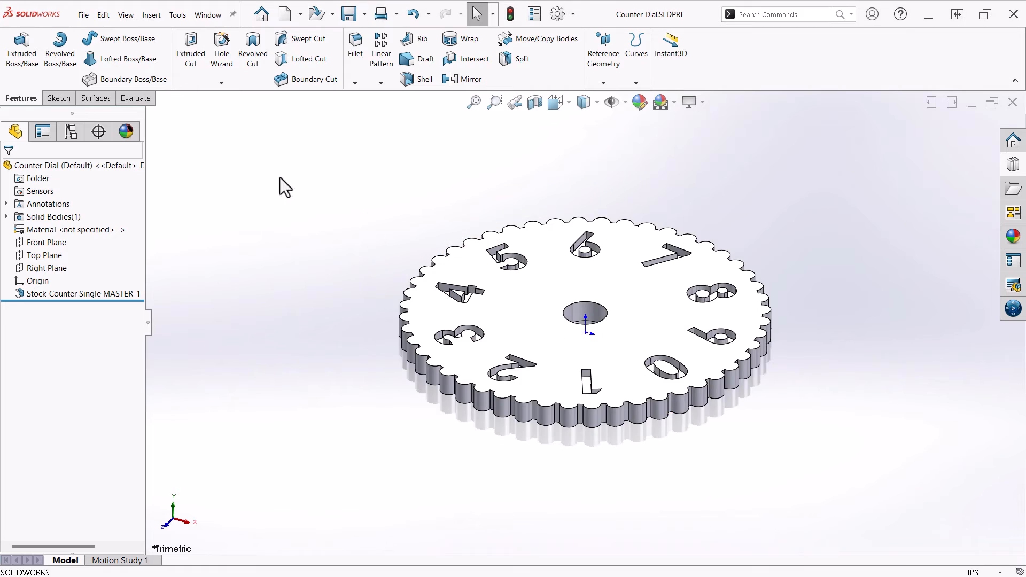
# - Switch to the Counter Face part and make a new assembly from it
pyautogui.click(207, 14)
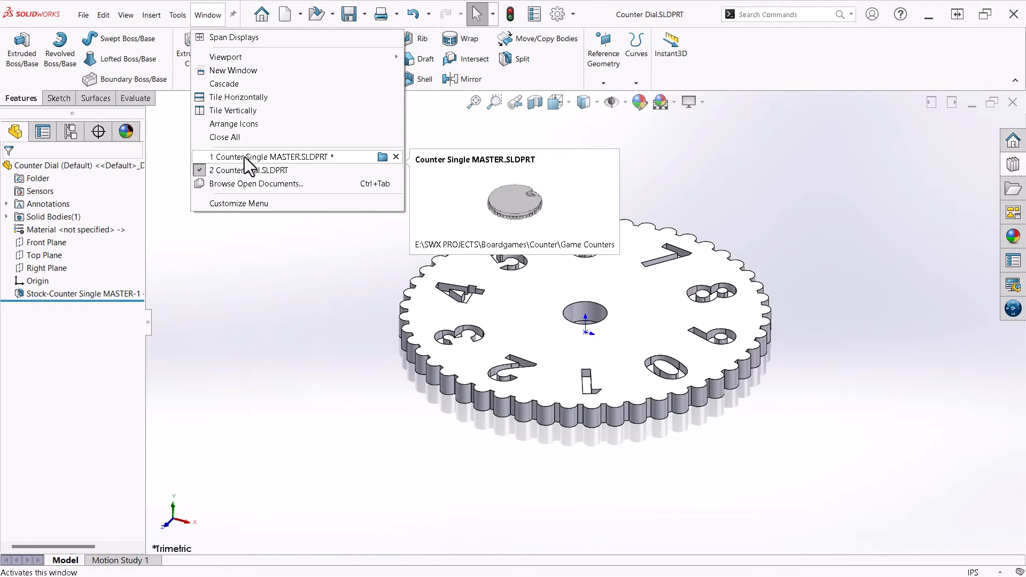
pyautogui.click(268, 156)
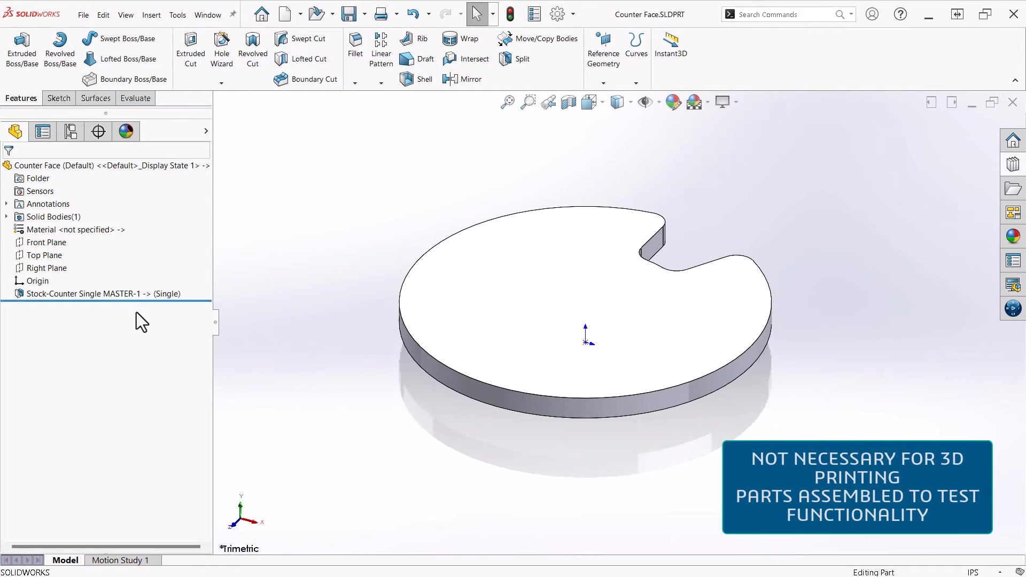
pyautogui.click(299, 11)
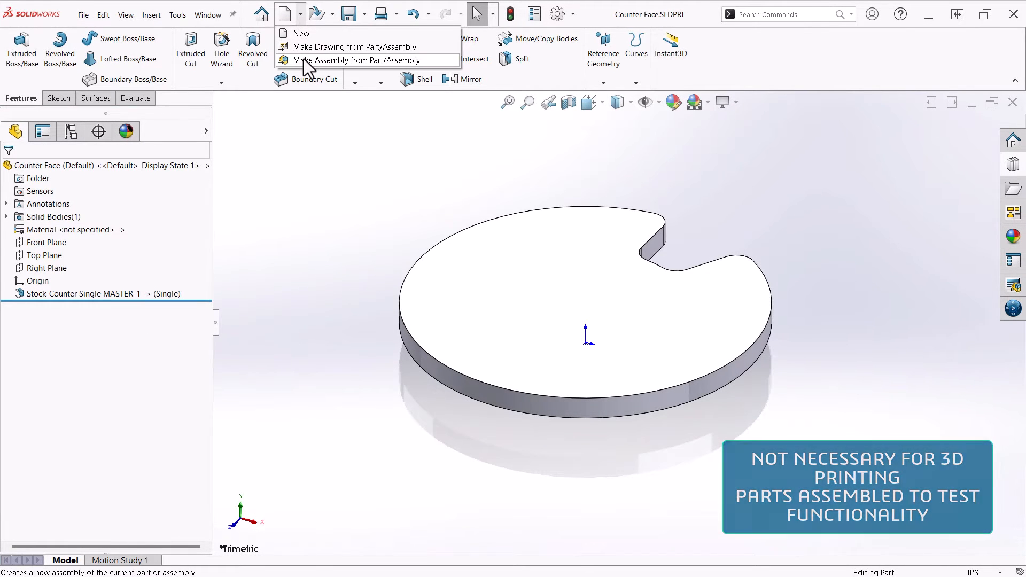
pyautogui.click(355, 60)
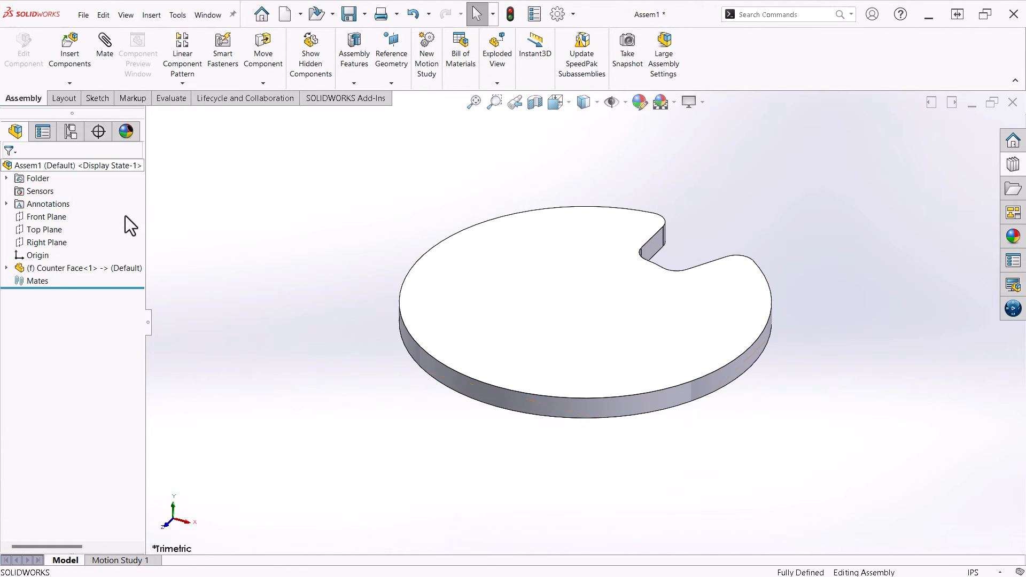
# - Insert the Counter Dial component into the assembly and place it
pyautogui.click(69, 49)
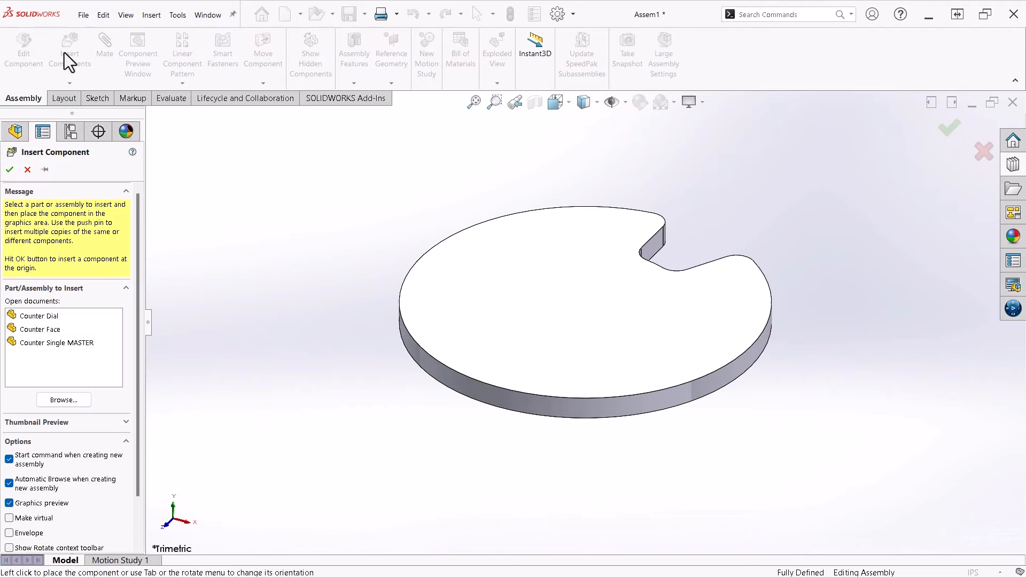
pyautogui.click(40, 317)
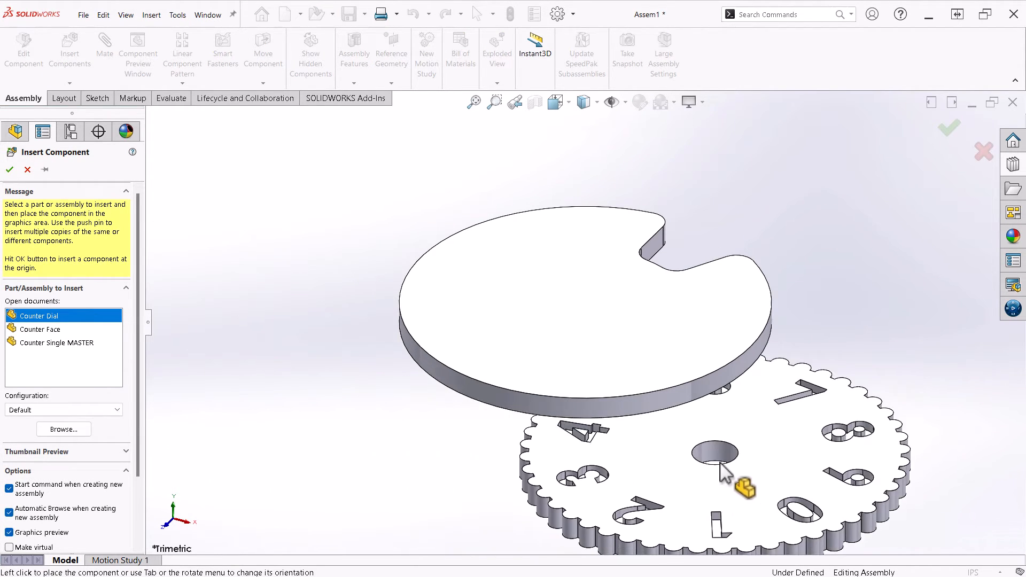
pyautogui.click(10, 170)
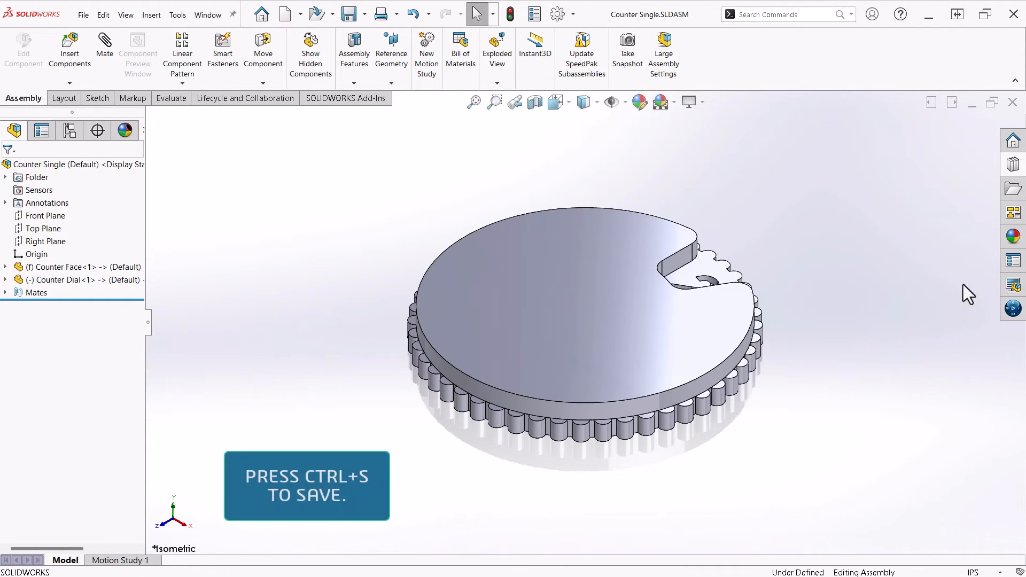
pyautogui.moveTo(1012, 235)
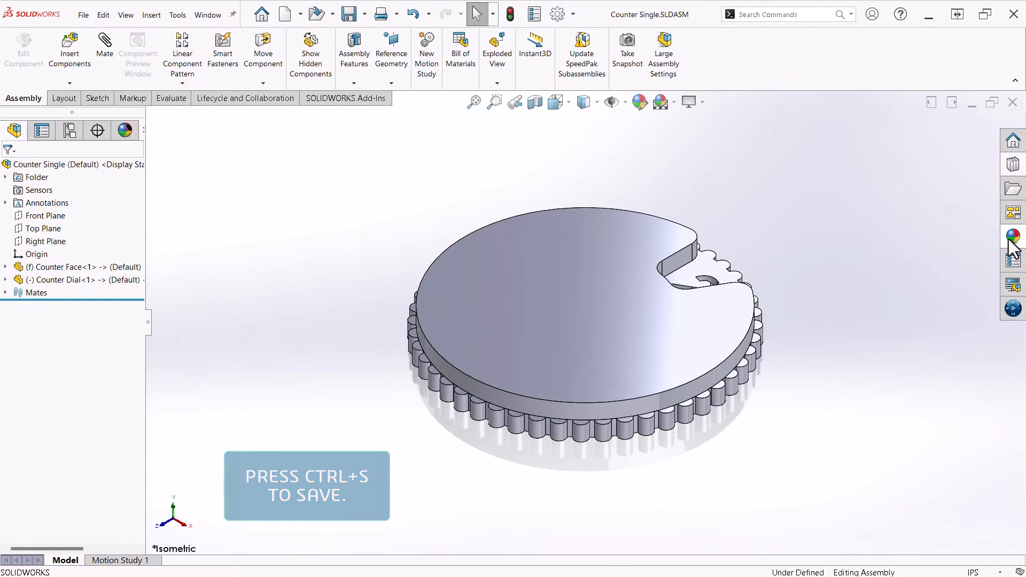
# - Open the Counter Double MASTER part file
pyautogui.click(1012, 237)
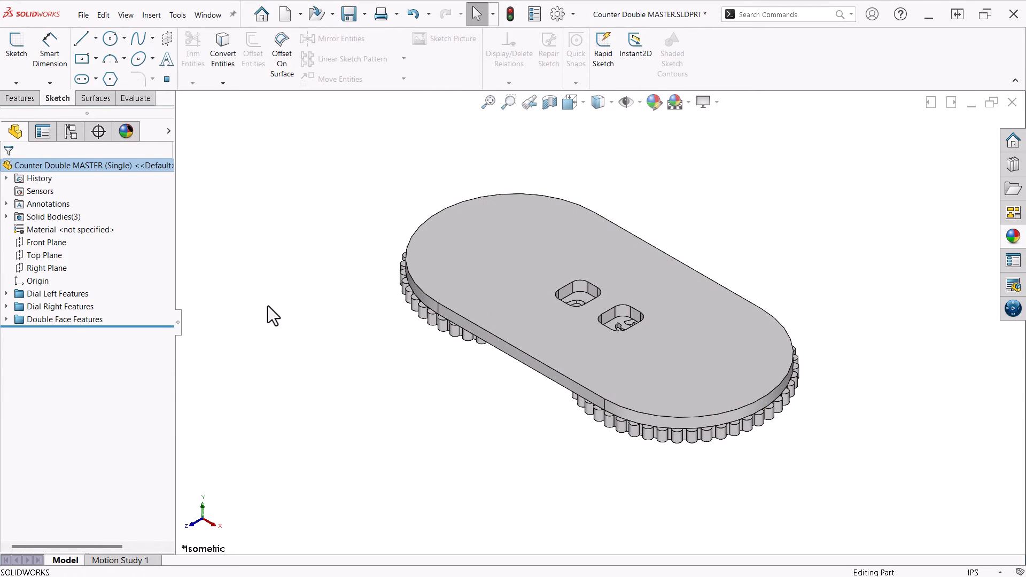
pyautogui.moveTo(11, 224)
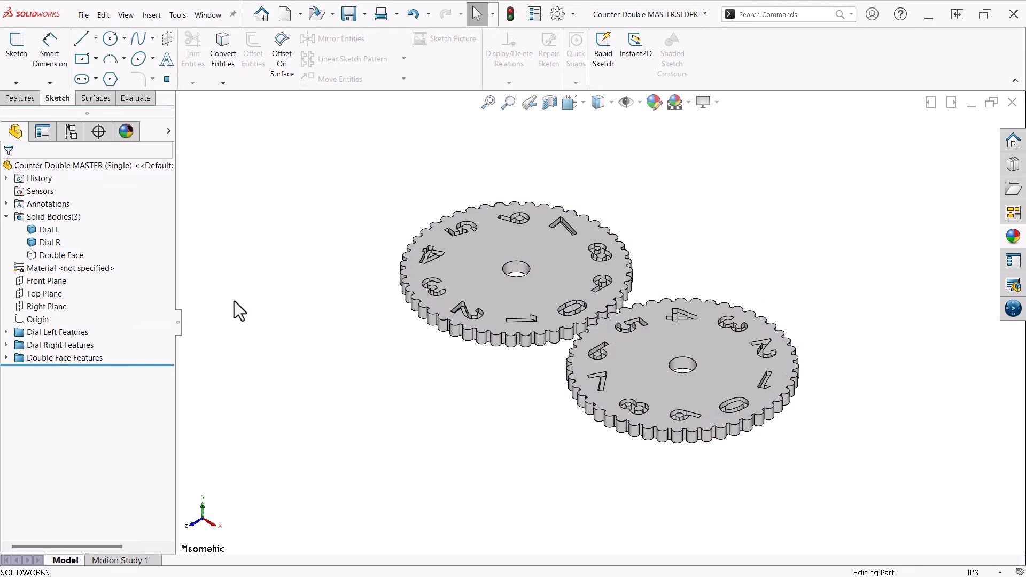
pyautogui.moveTo(221, 485)
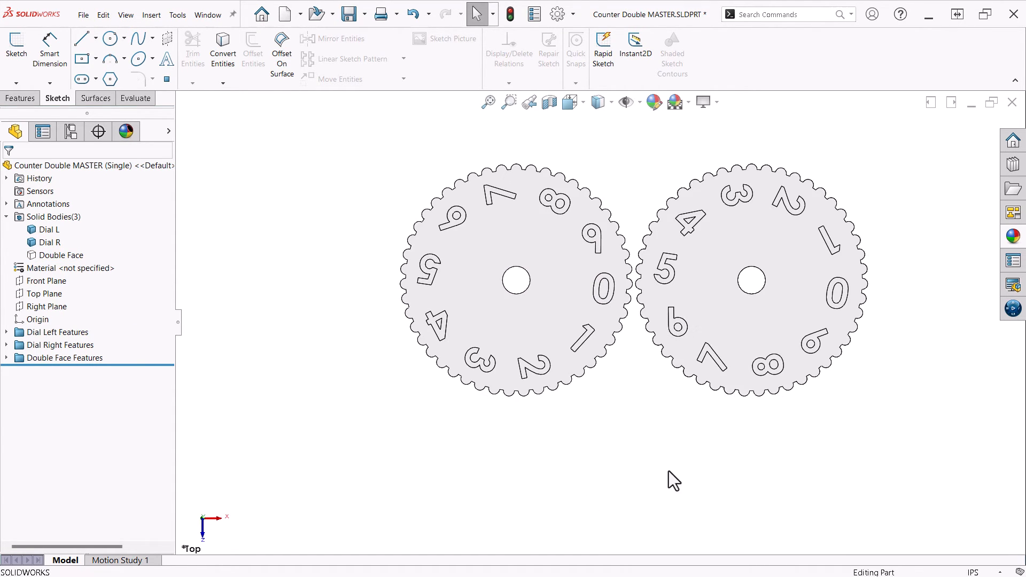
pyautogui.moveTo(193, 412)
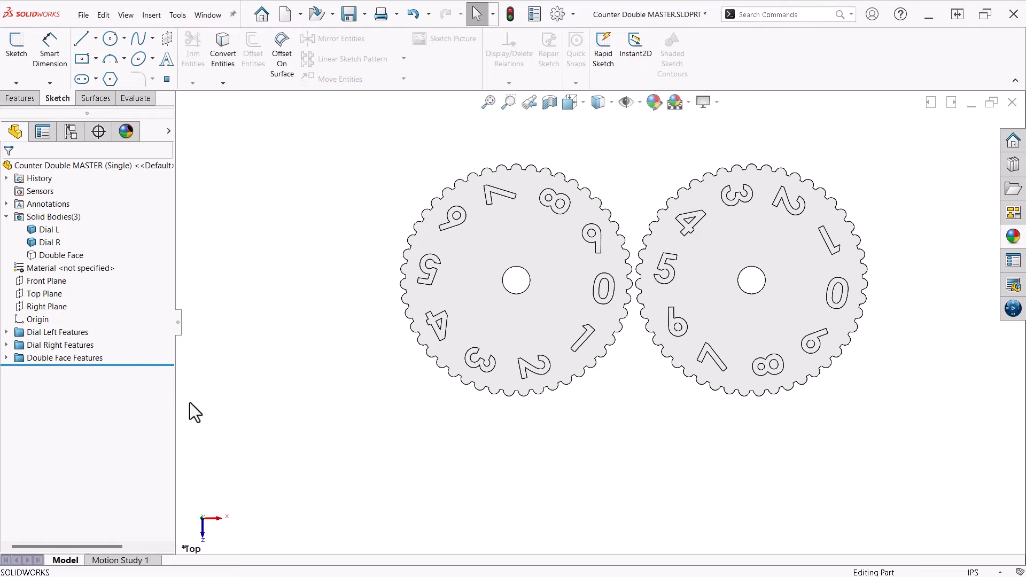
# - Expand the Dial Right Features folder to expose its digit sketch
pyautogui.click(6, 345)
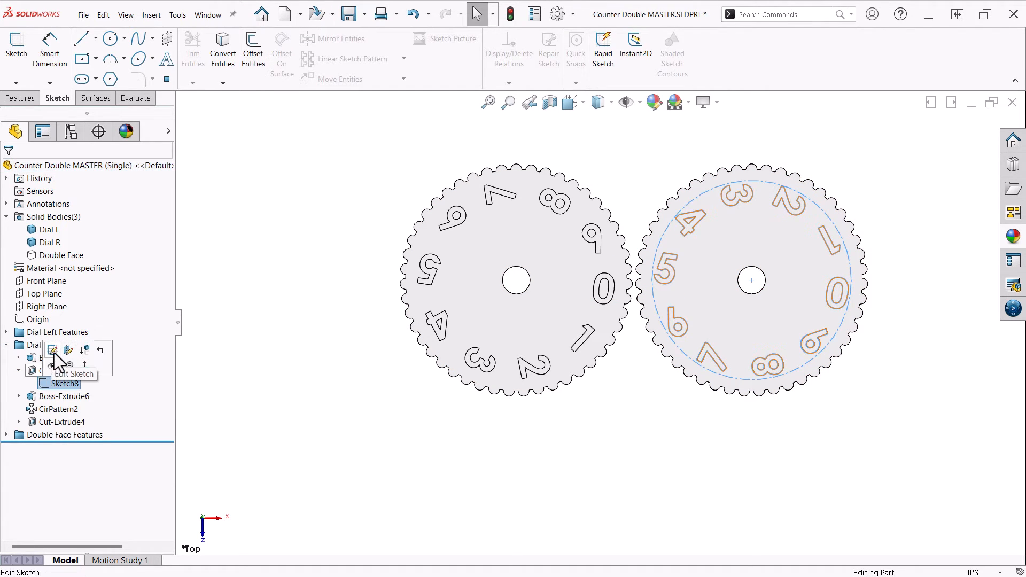
# - Edit Sketch8's text rotation from <r74> to 100, clear it, then restore 74
pyautogui.click(52, 349)
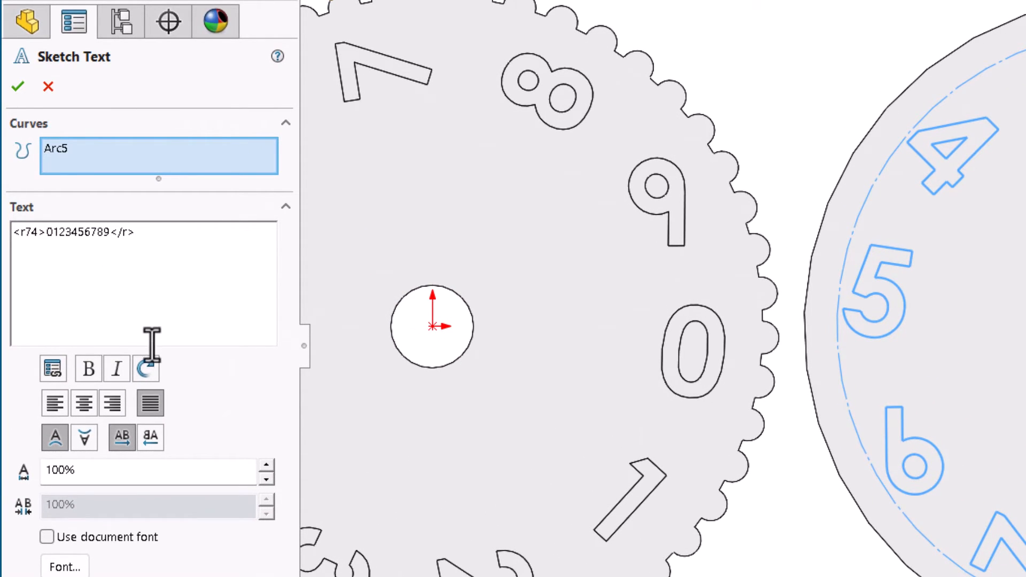
pyautogui.moveTo(145, 369)
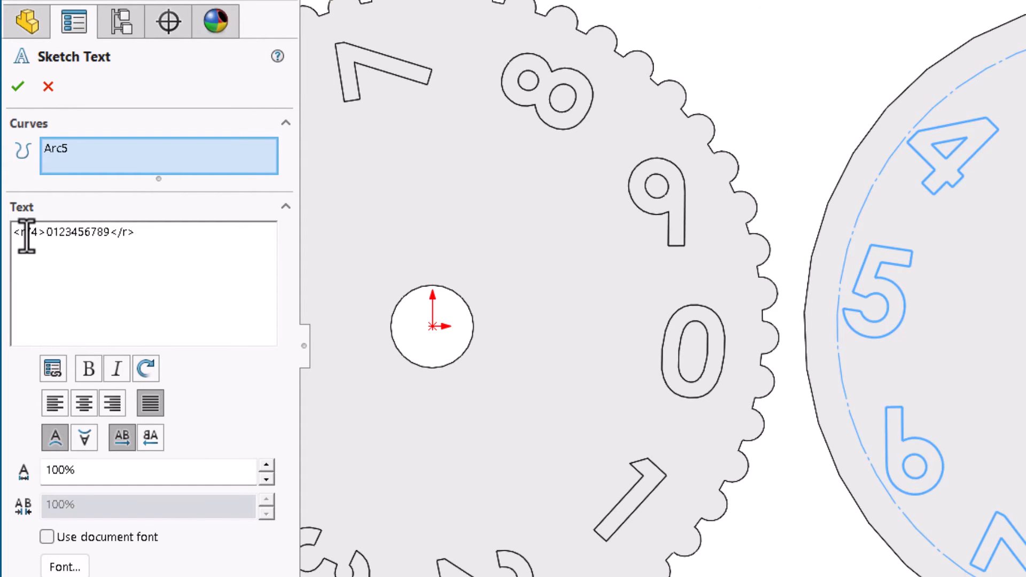
pyautogui.doubleClick(29, 234)
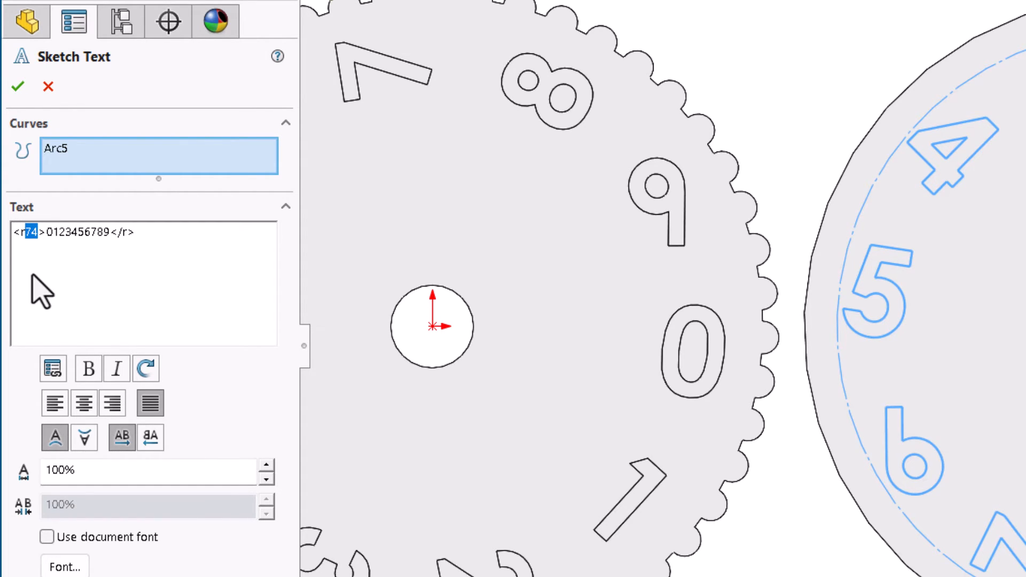
pyautogui.write('100')
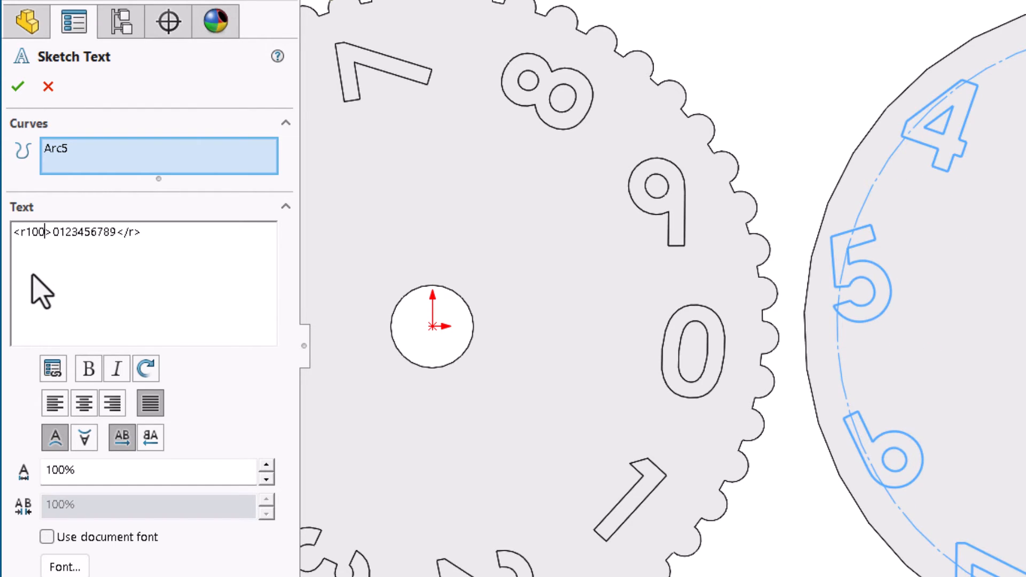
pyautogui.press('Backspace')
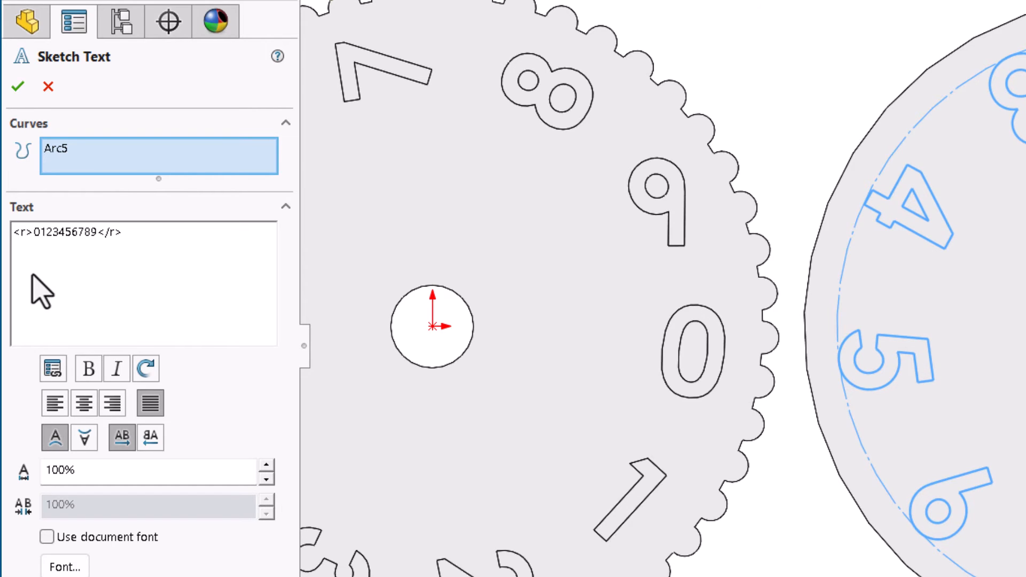
pyautogui.write('74')
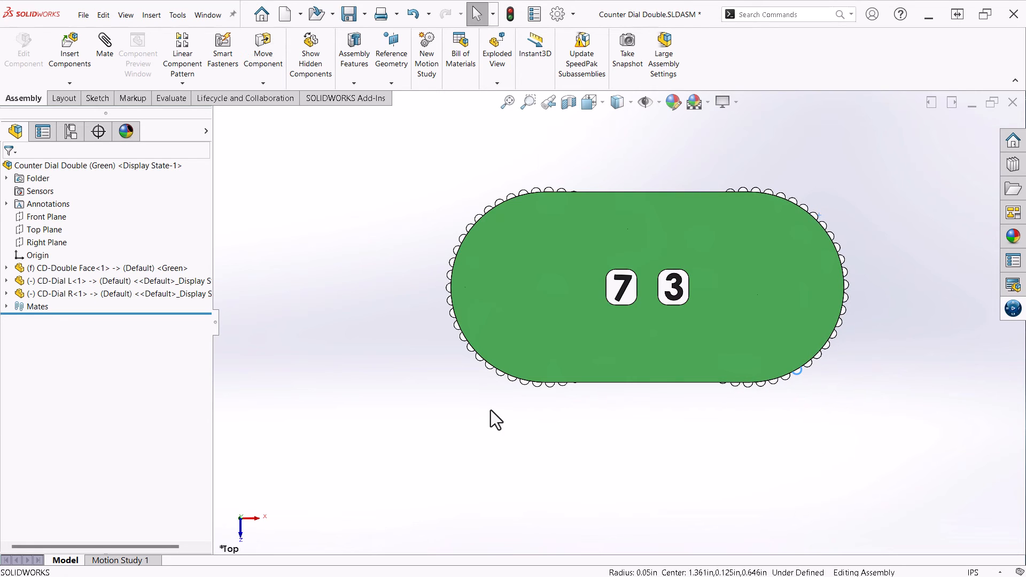
# - Switch to the Counter Dial Double assembly showing the green face with dials 7 and 3
pyautogui.click(263, 53)
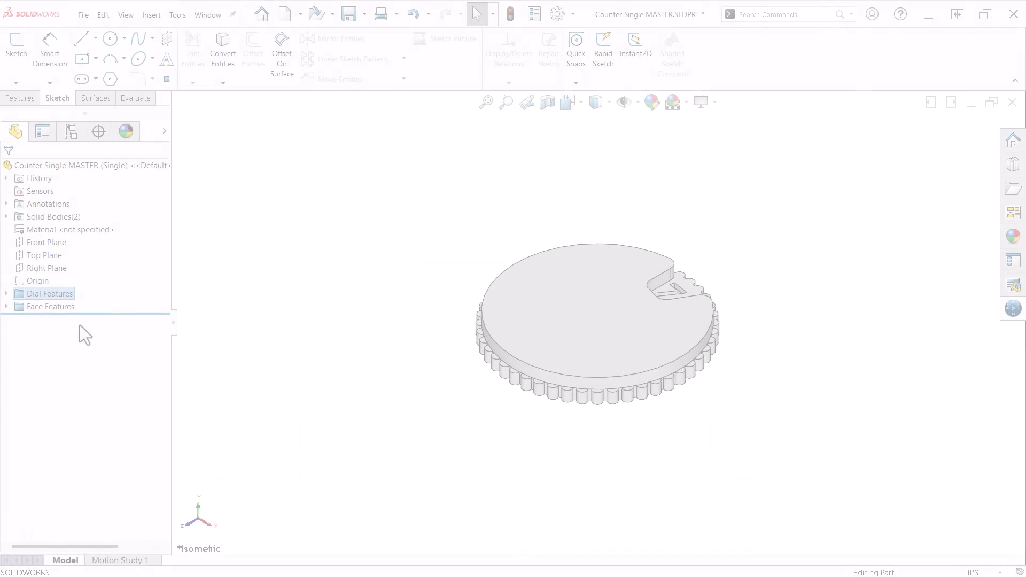
# - Change Boss-Extrude1's dial diameter from 2.000 in to 3.000 in and rebuild
pyautogui.click(7, 293)
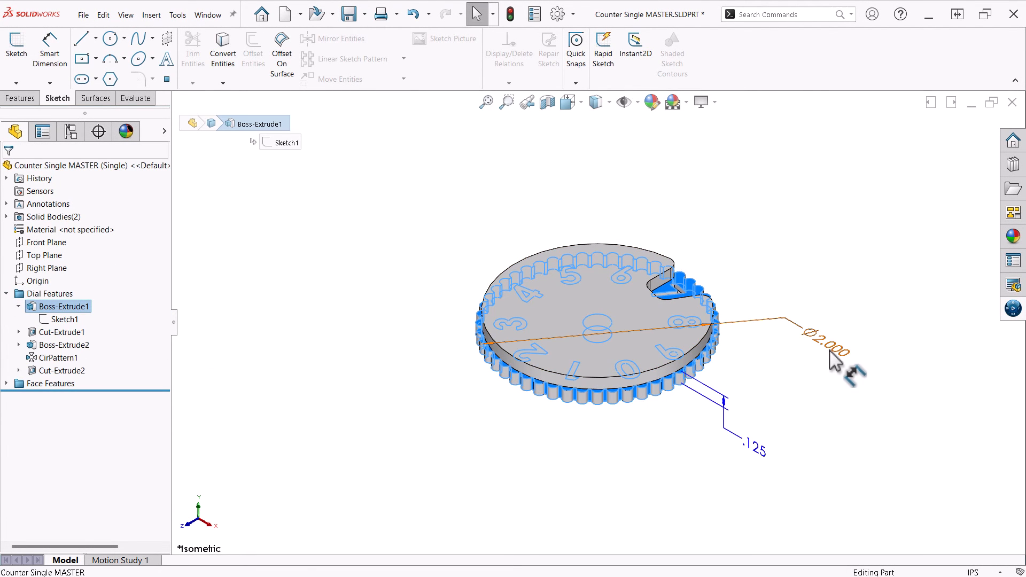
pyautogui.doubleClick(827, 346)
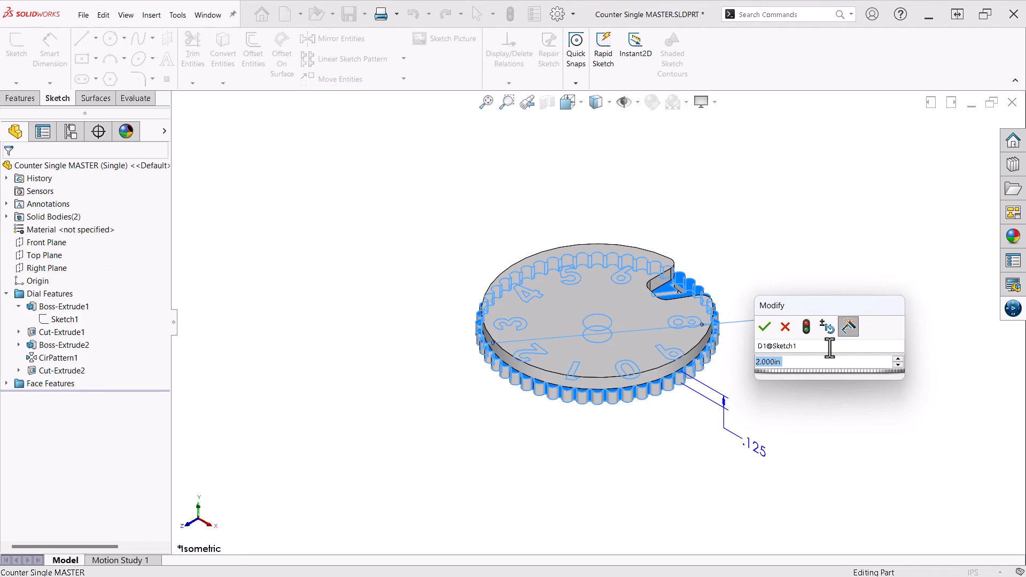
pyautogui.click(763, 327)
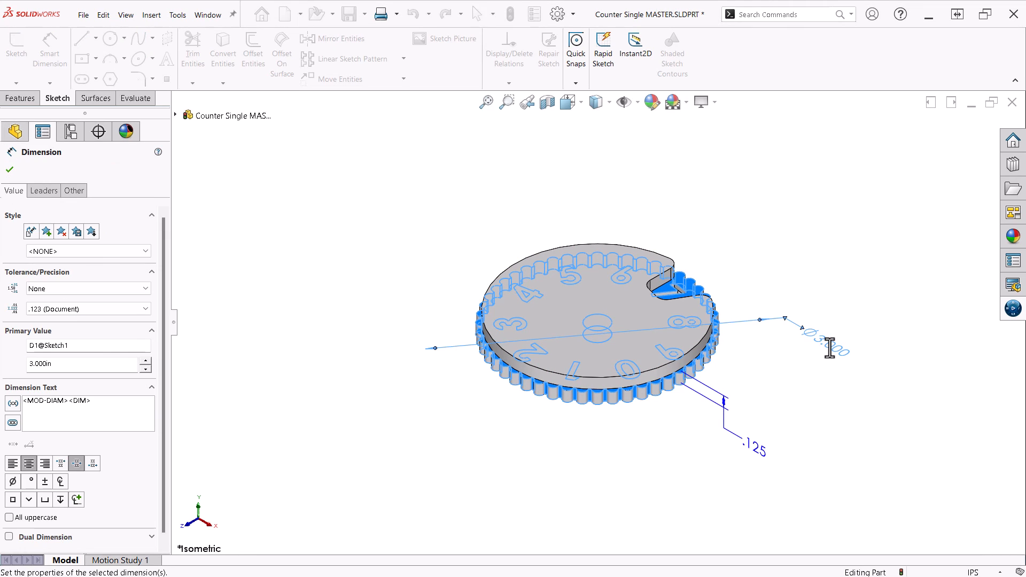
pyautogui.click(9, 170)
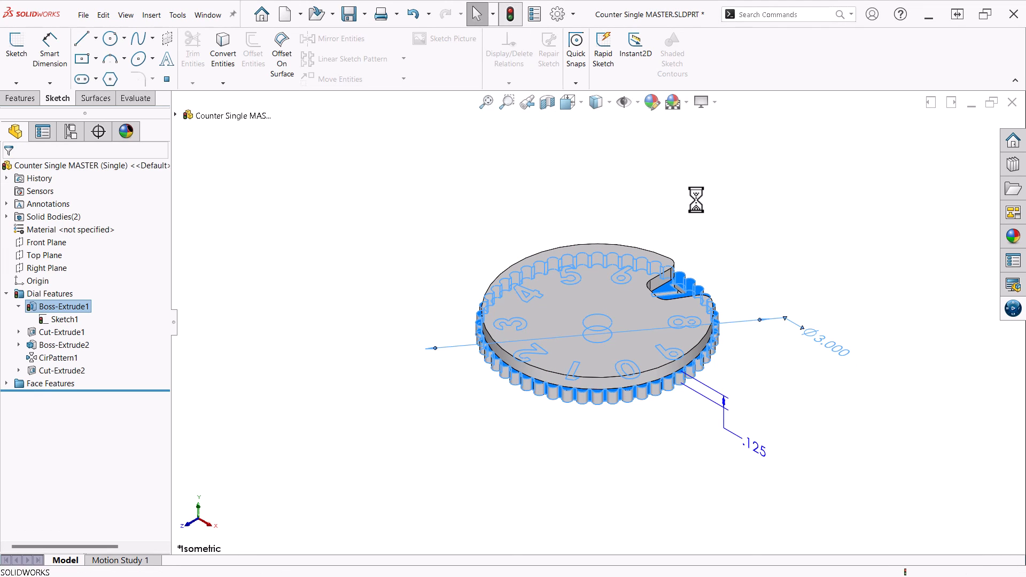